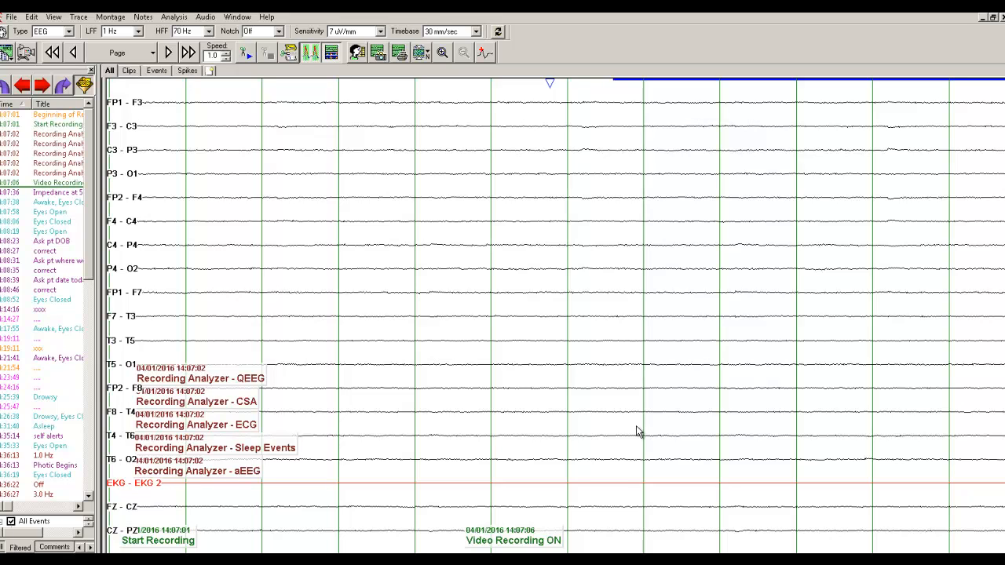
pyautogui.moveTo(650, 427)
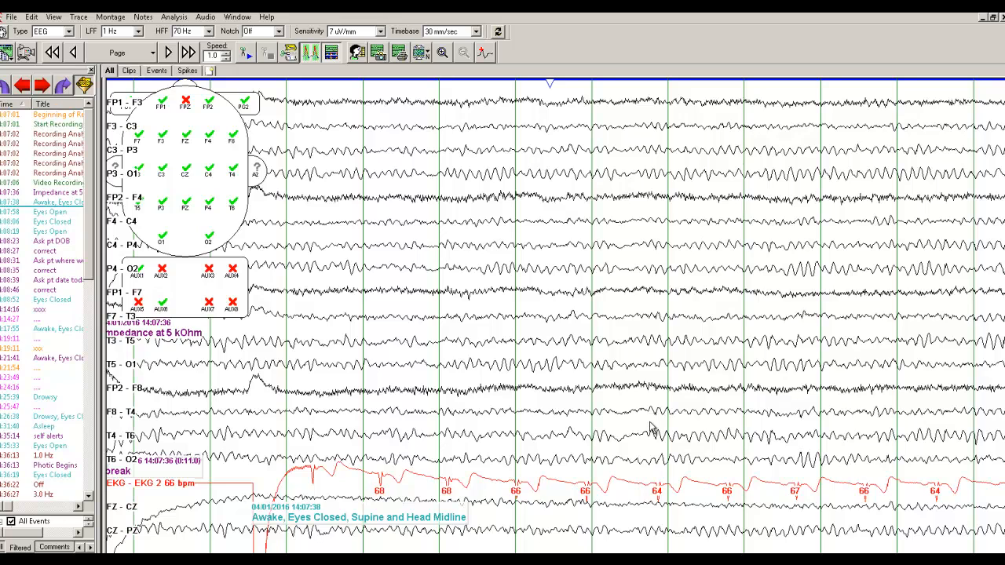
pyautogui.moveTo(660, 432)
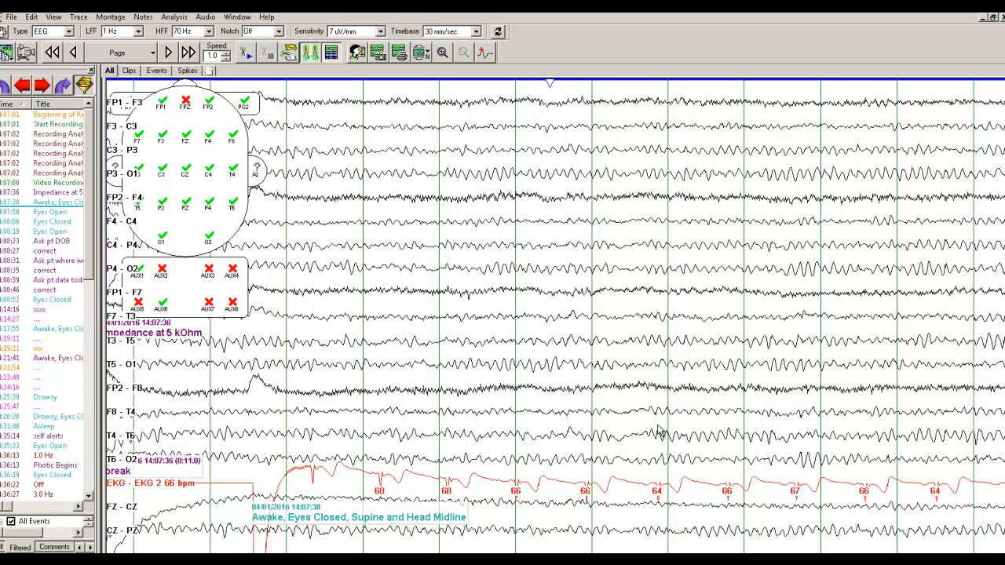
pyautogui.moveTo(704, 427)
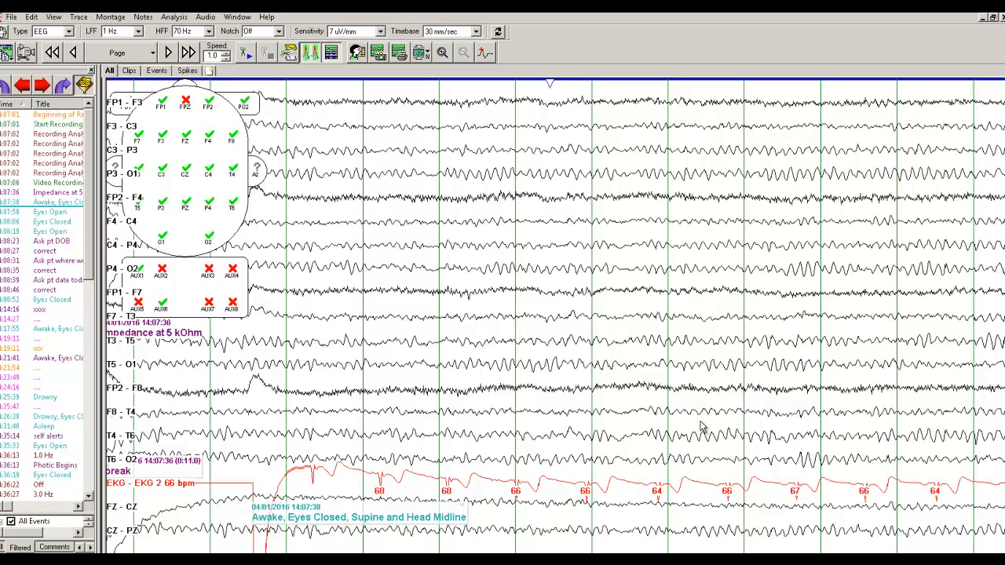
pyautogui.moveTo(289, 270)
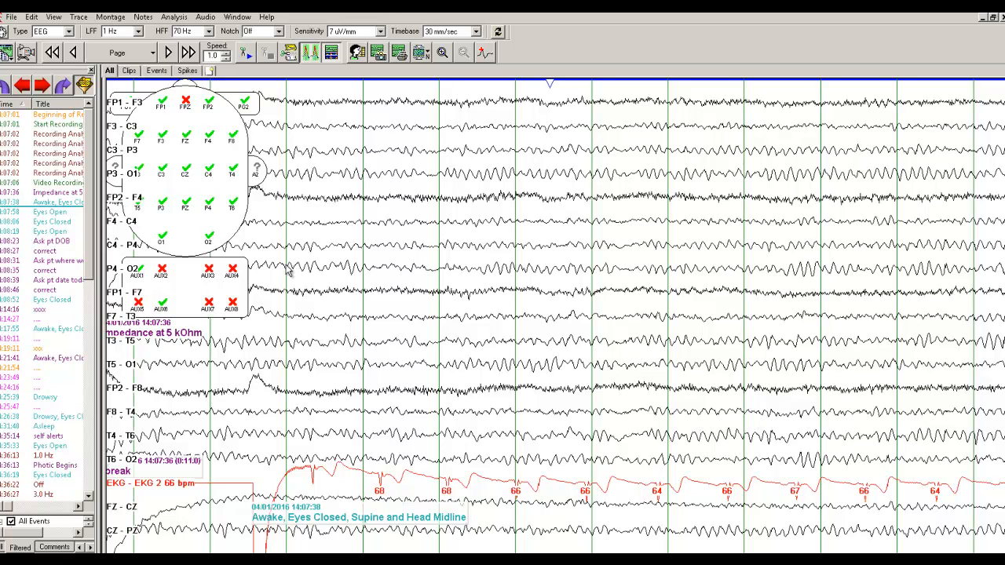
pyautogui.moveTo(145, 93)
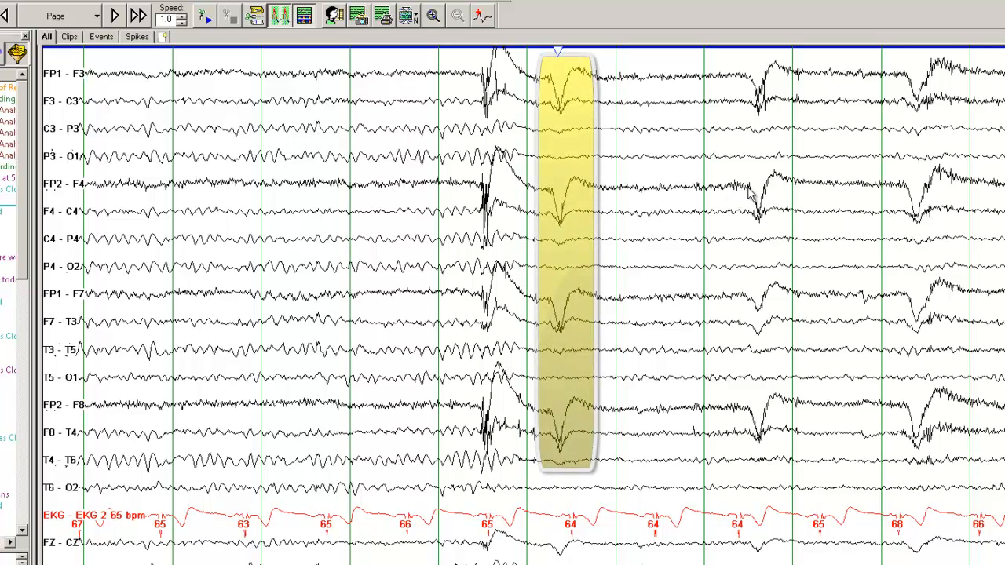
pyautogui.moveTo(421, 330)
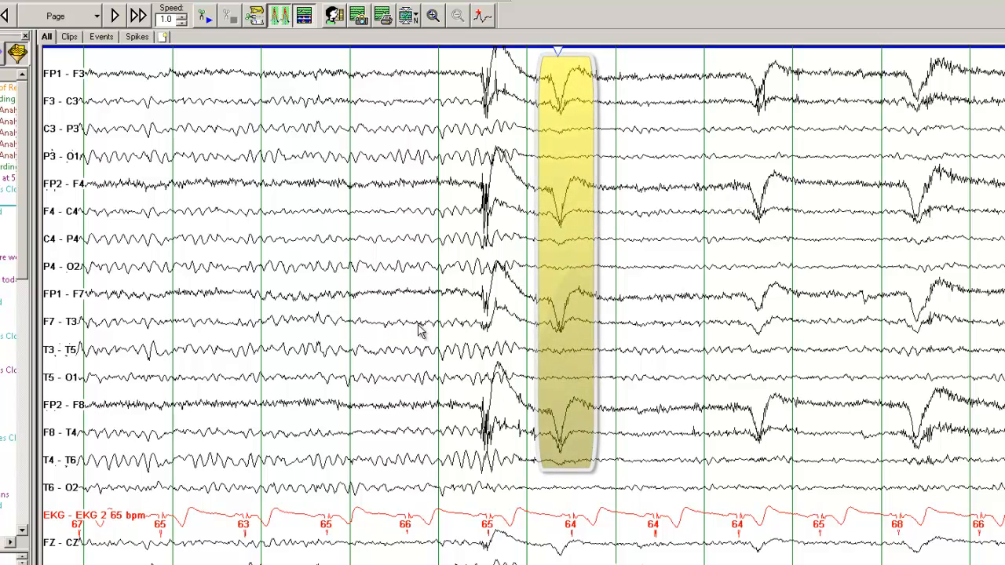
pyautogui.moveTo(271, 333)
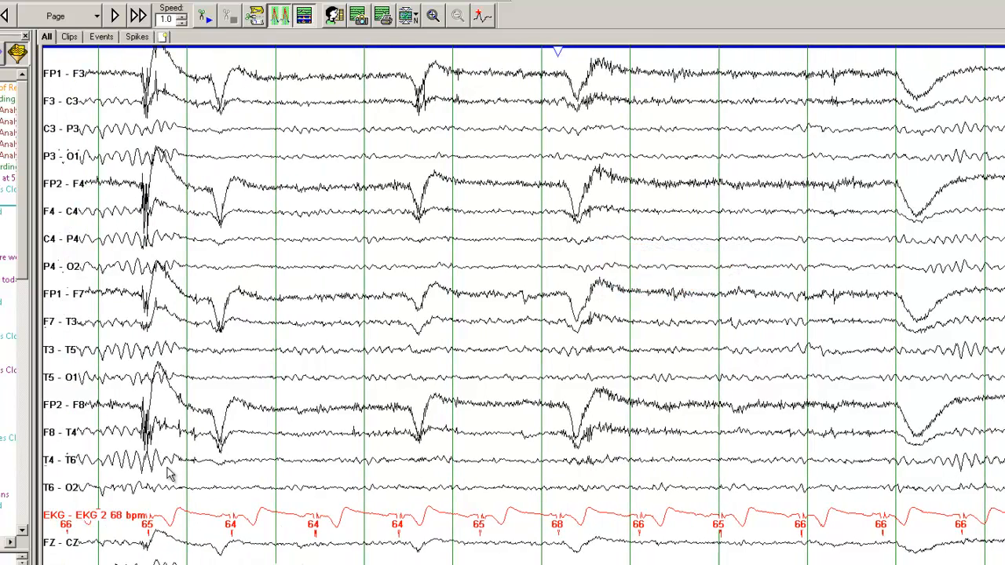
pyautogui.moveTo(942, 498)
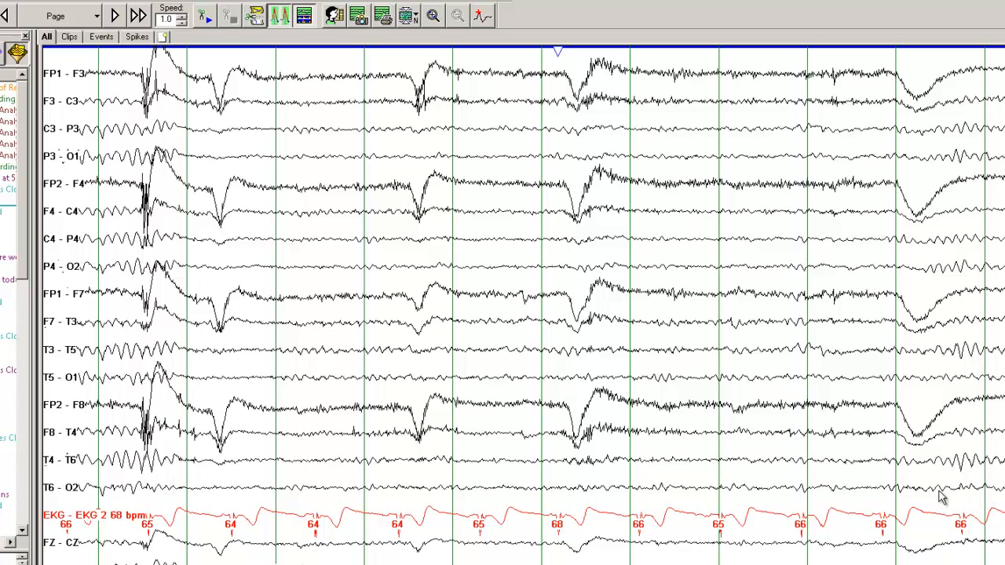
pyautogui.moveTo(876, 499)
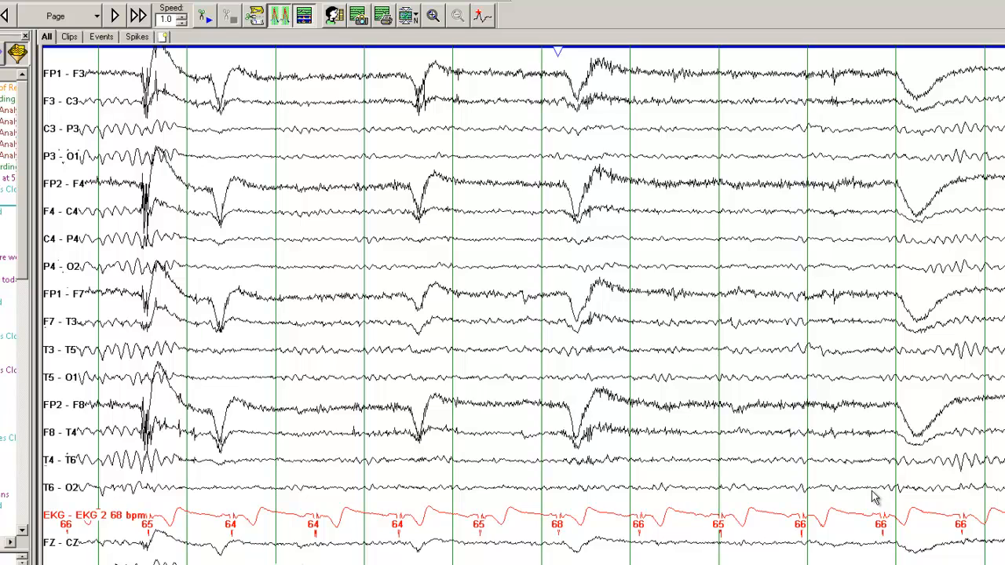
pyautogui.moveTo(870, 496)
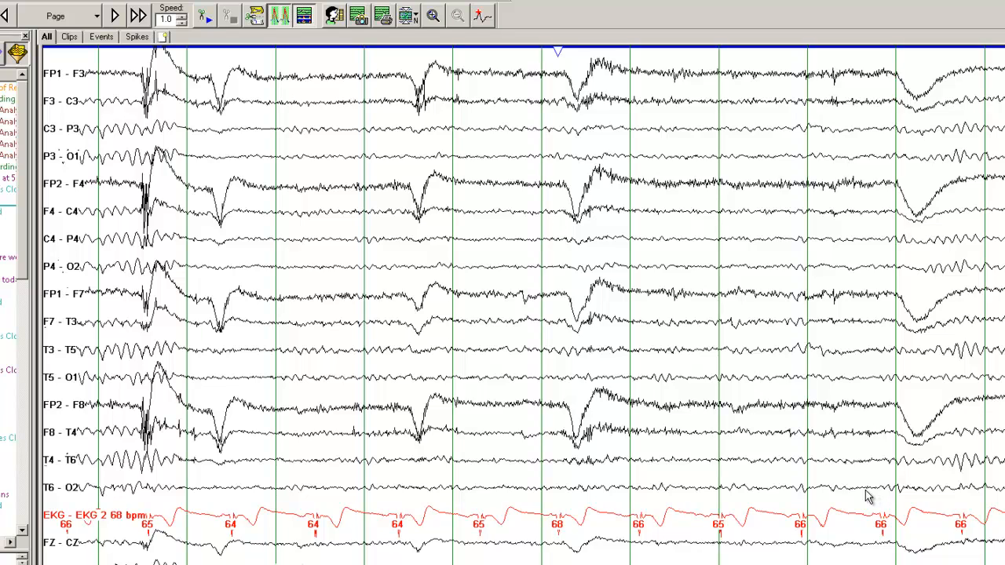
pyautogui.moveTo(297, 482)
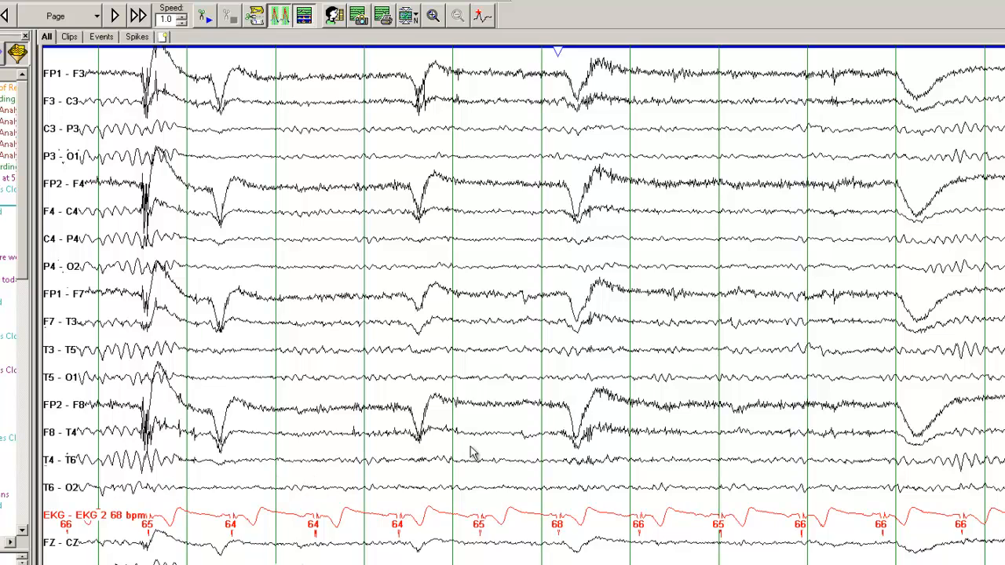
pyautogui.moveTo(611, 546)
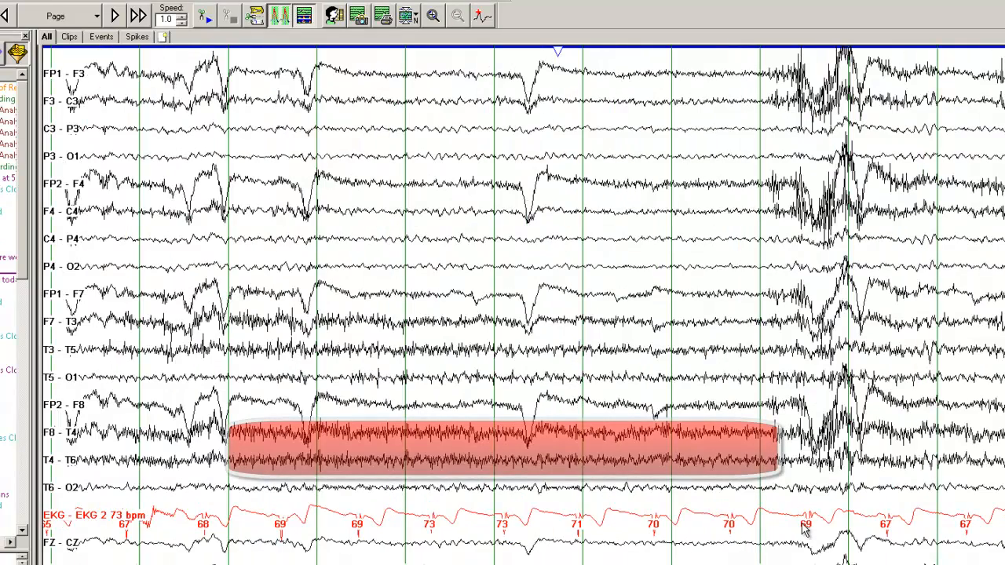
pyautogui.moveTo(562, 416)
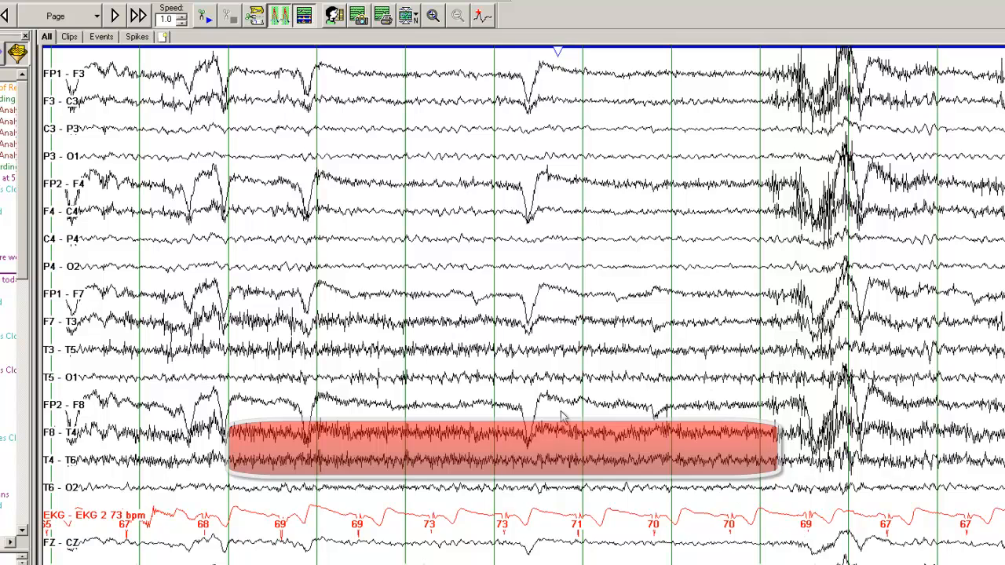
pyautogui.moveTo(742, 440)
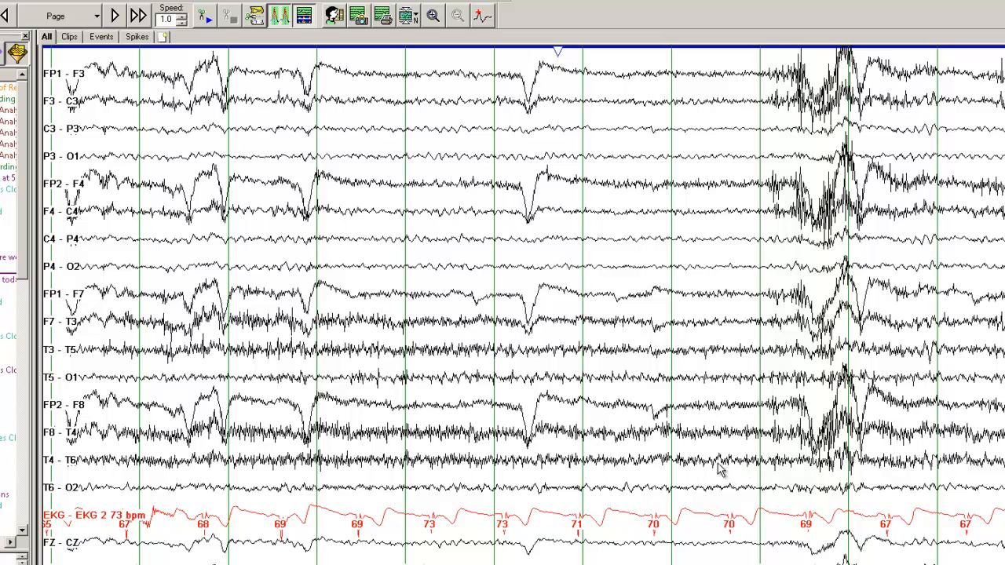
pyautogui.moveTo(703, 245)
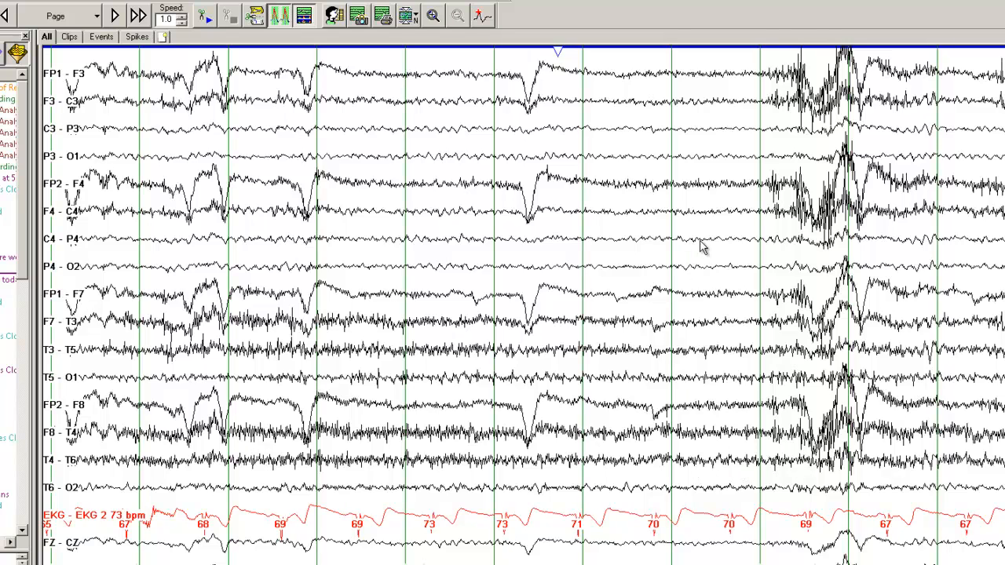
pyautogui.moveTo(628, 106)
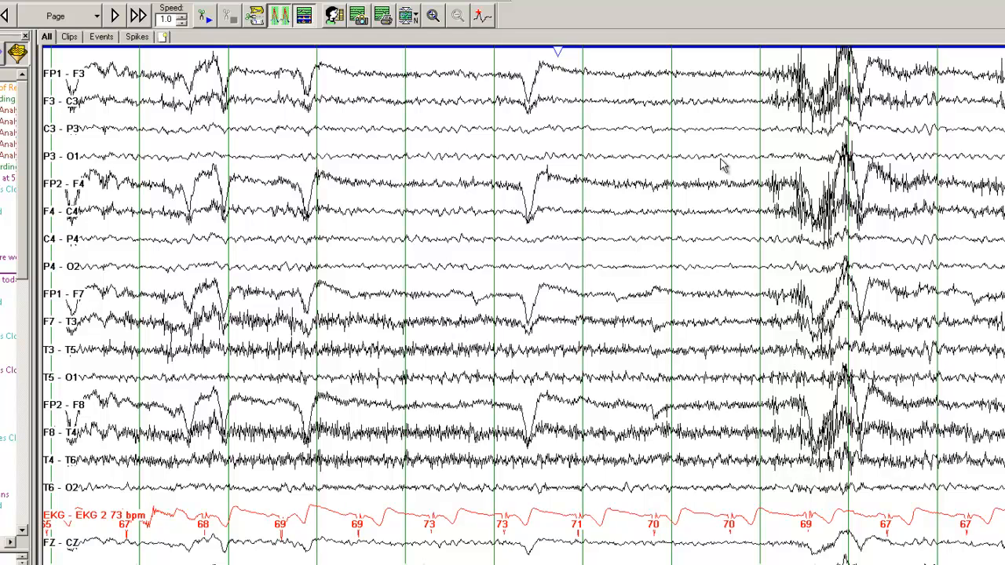
pyautogui.moveTo(716, 280)
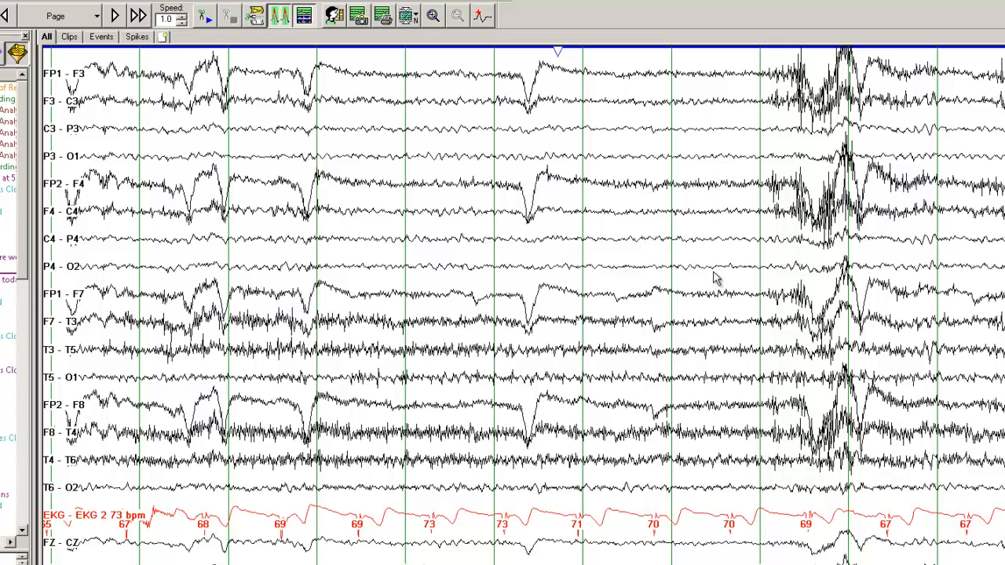
pyautogui.moveTo(676, 264)
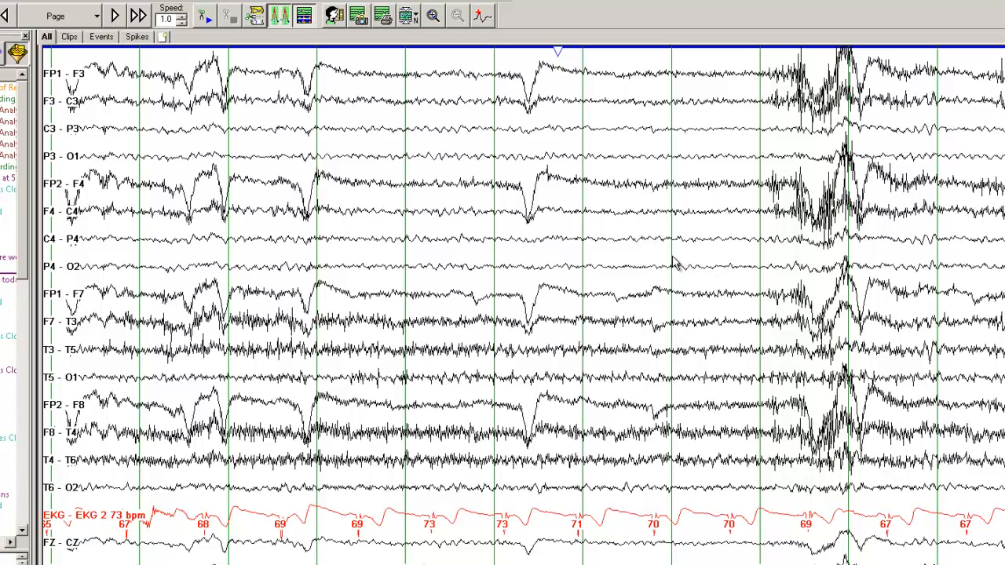
pyautogui.moveTo(678, 264)
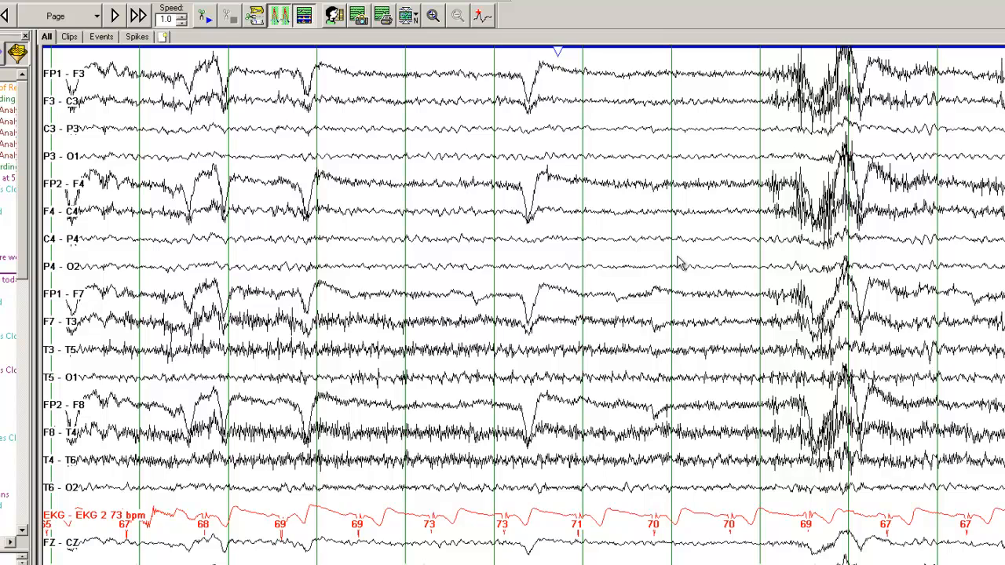
pyautogui.moveTo(760, 243)
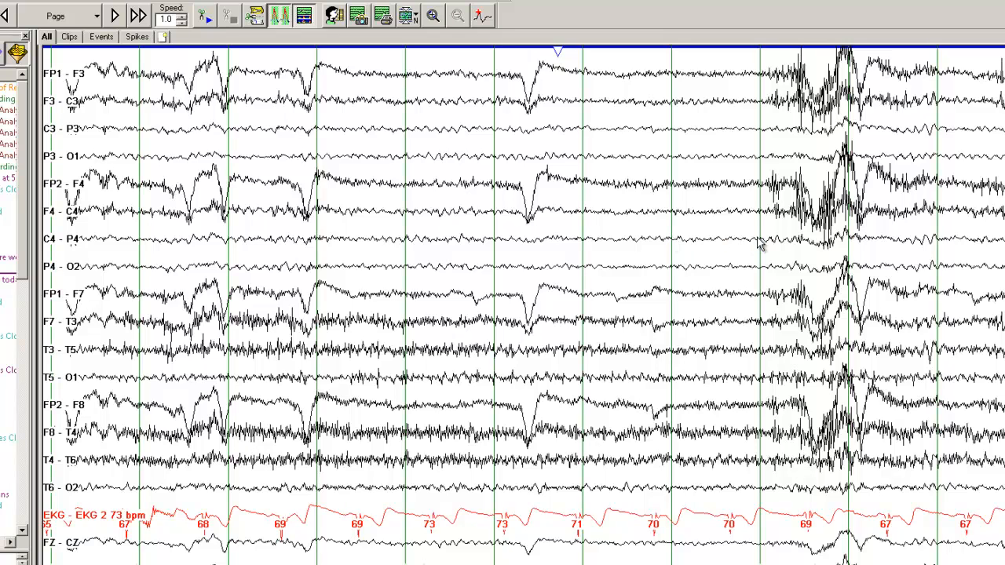
pyautogui.moveTo(694, 289)
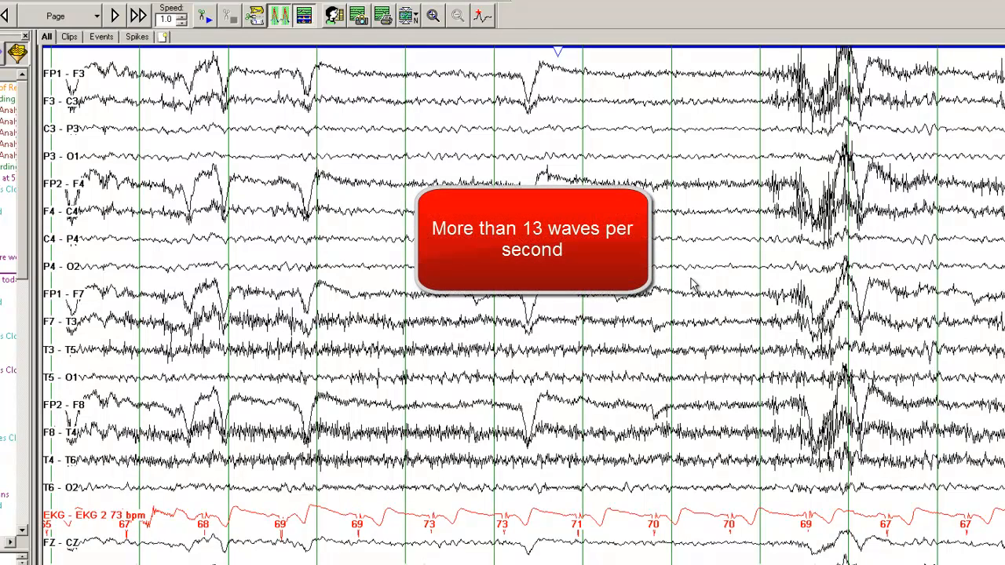
pyautogui.moveTo(730, 280)
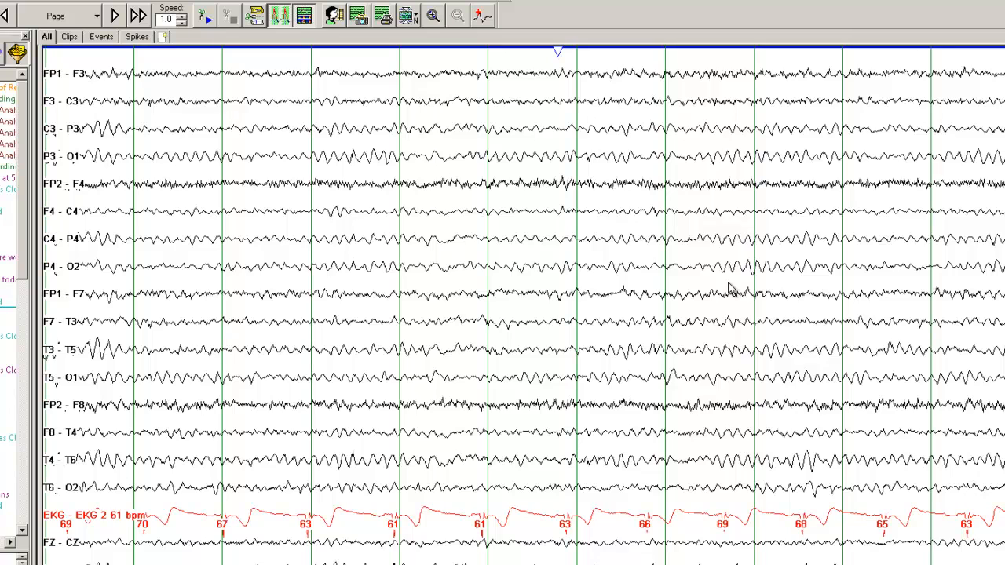
pyautogui.moveTo(760, 306)
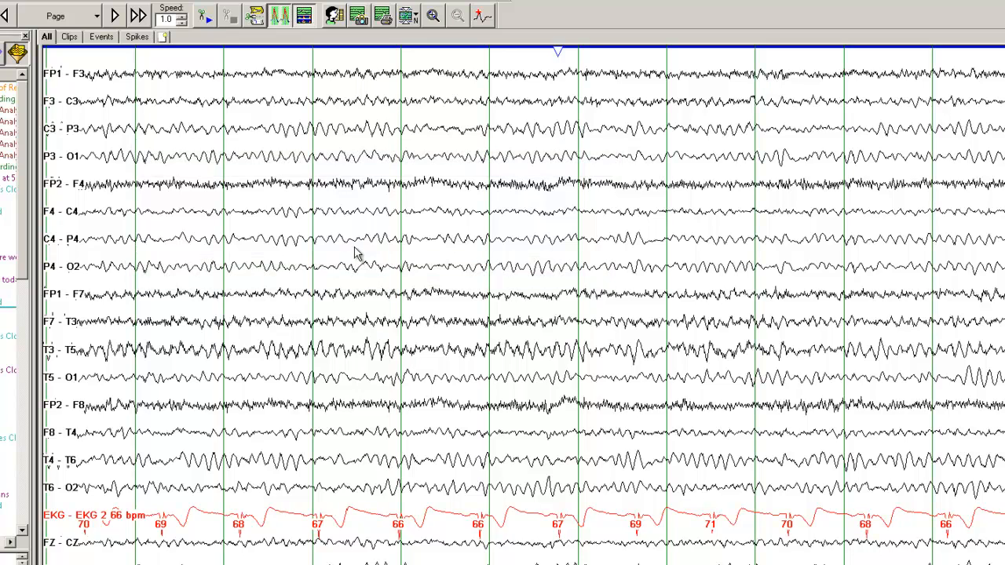
pyautogui.moveTo(299, 138)
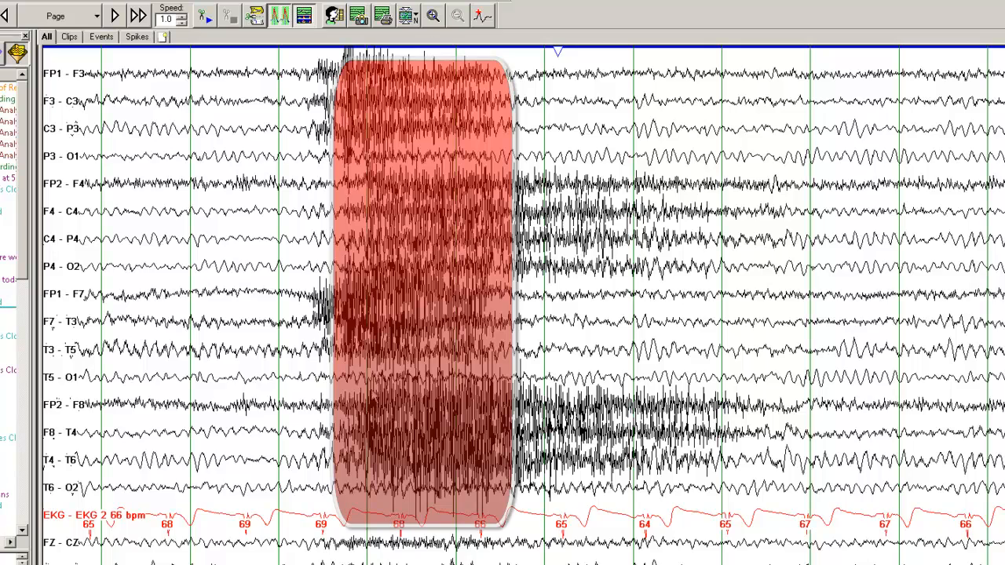
pyautogui.moveTo(380, 505)
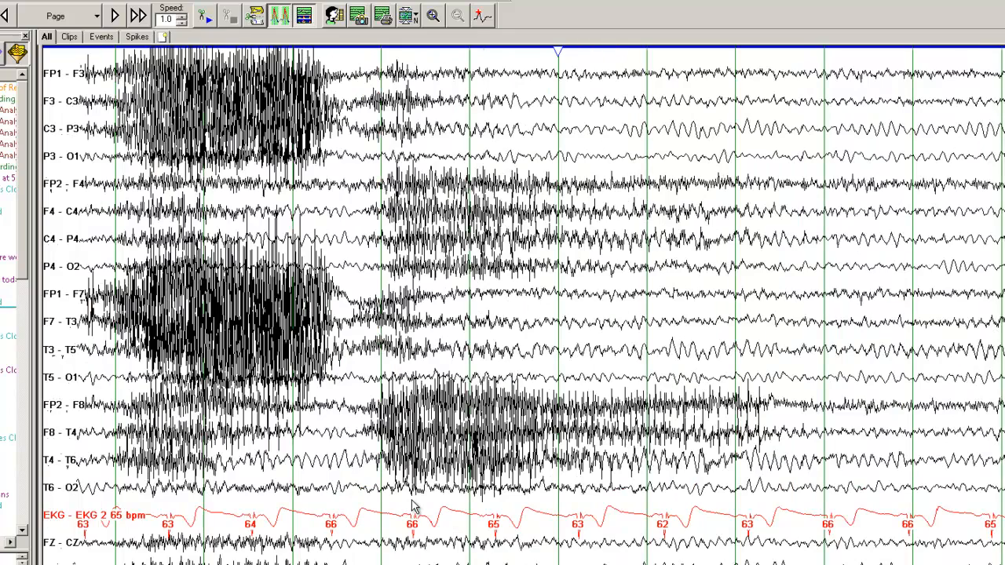
# - Page forward past the spike-wave discharge to the next section of rhythmic background activity
pyautogui.click(139, 15)
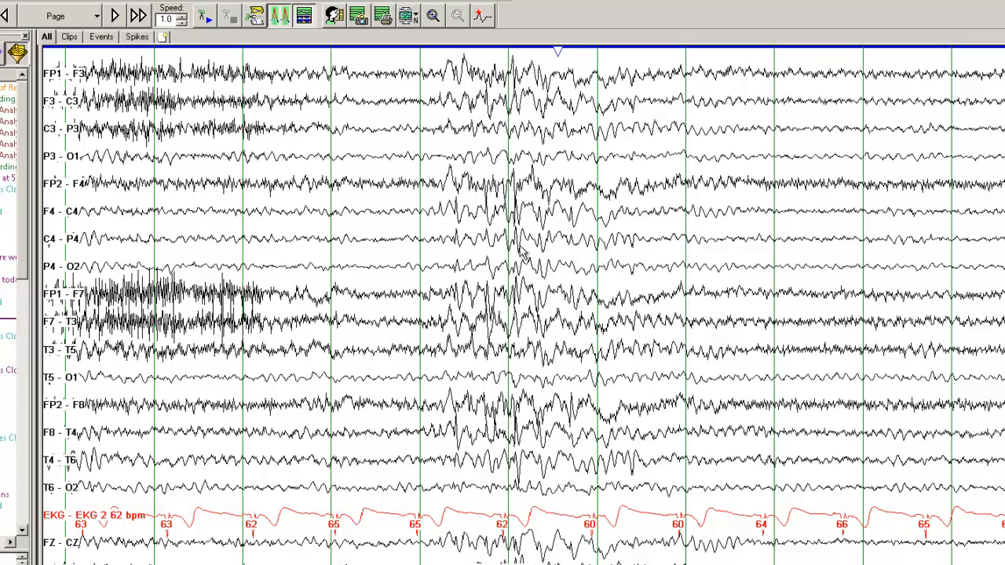
pyautogui.moveTo(492, 267)
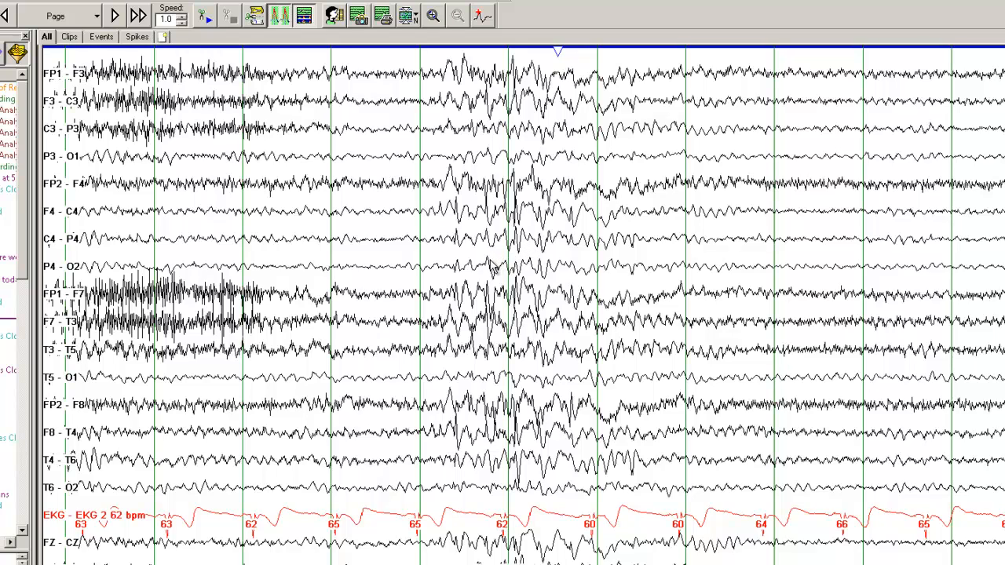
pyautogui.moveTo(477, 267)
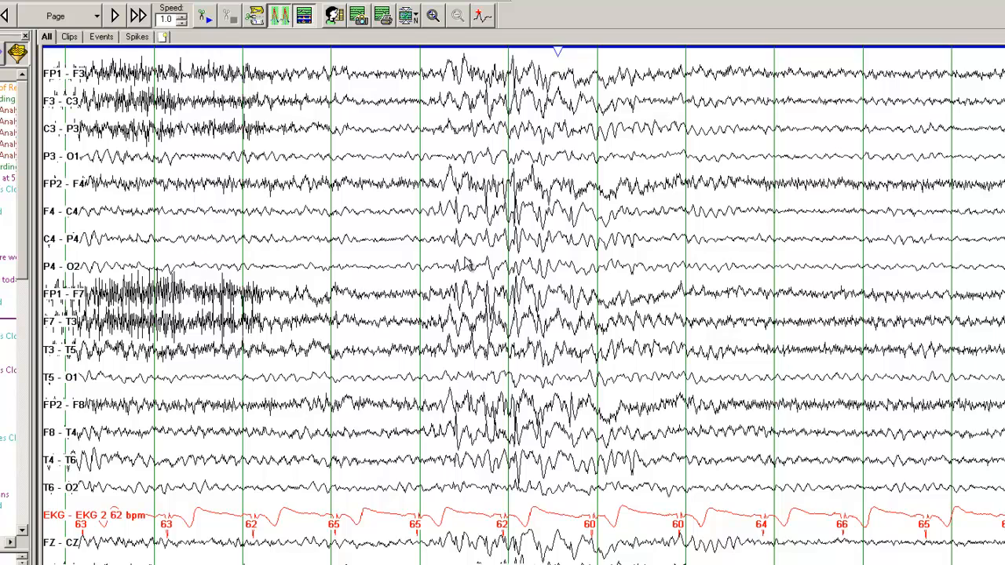
pyautogui.moveTo(447, 251)
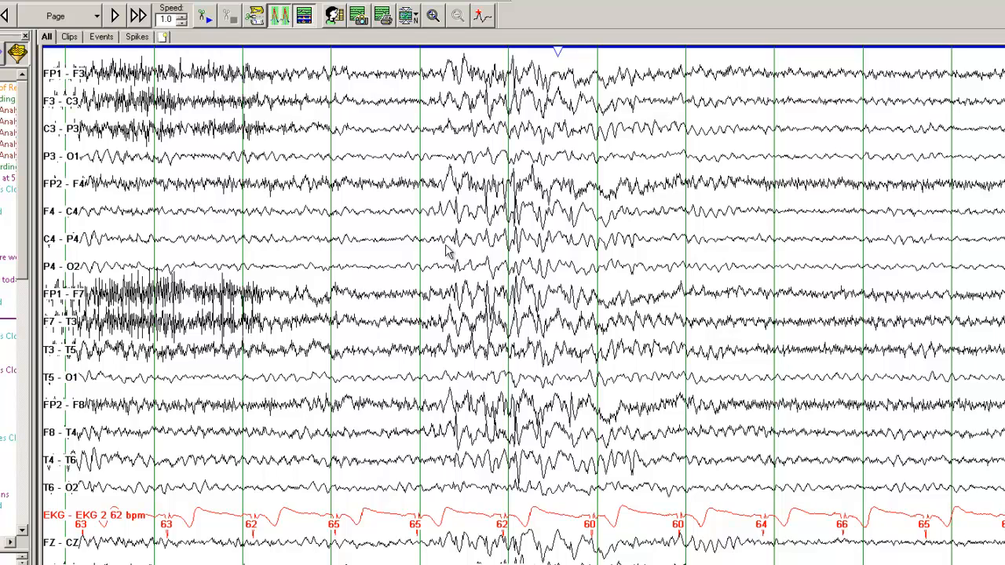
pyautogui.moveTo(439, 156)
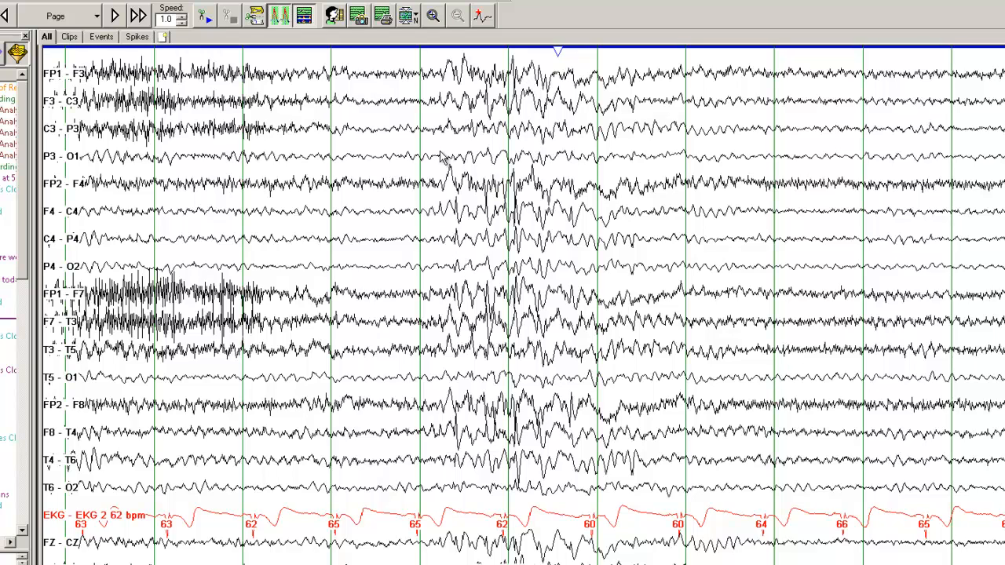
pyautogui.moveTo(572, 230)
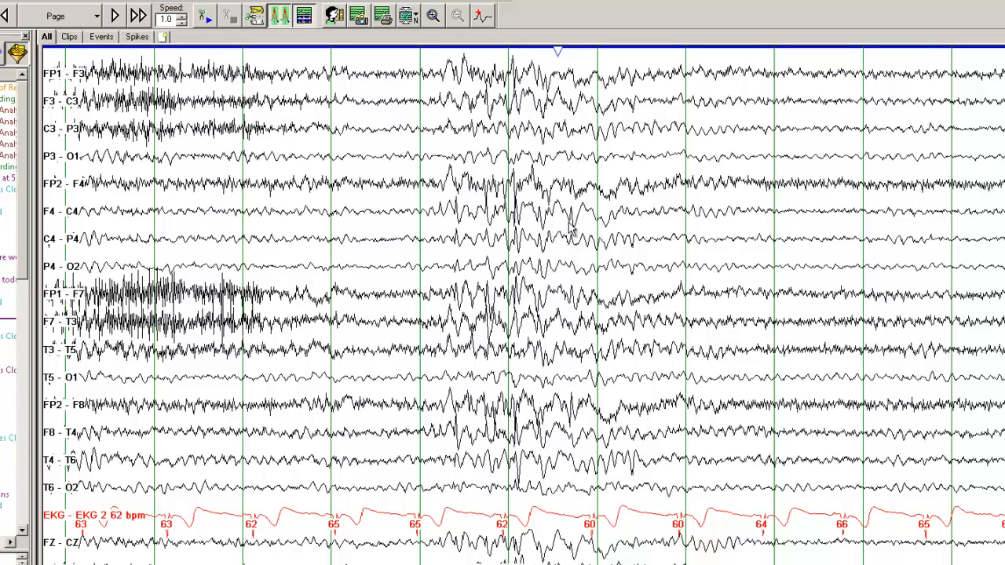
pyautogui.moveTo(568, 238)
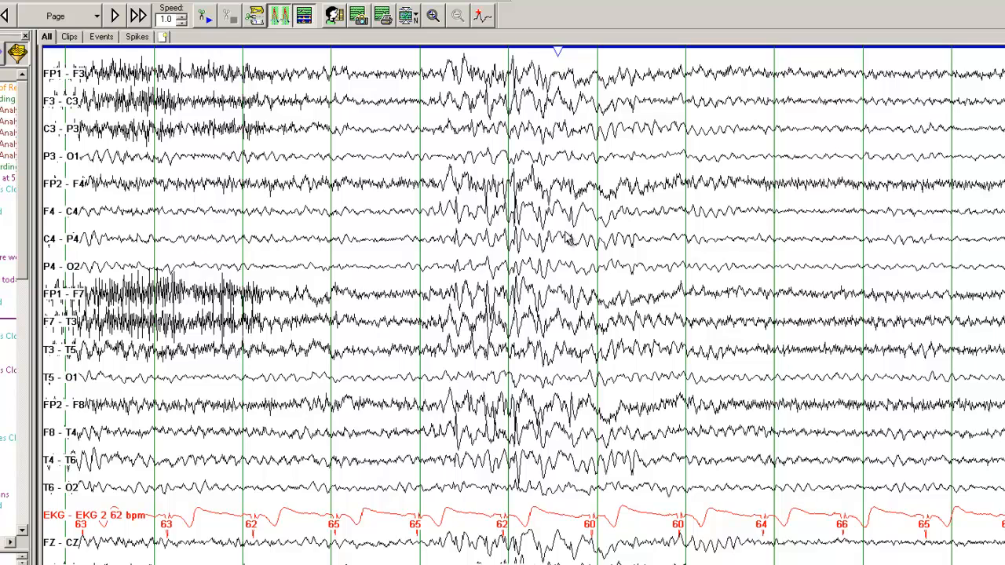
pyautogui.moveTo(569, 266)
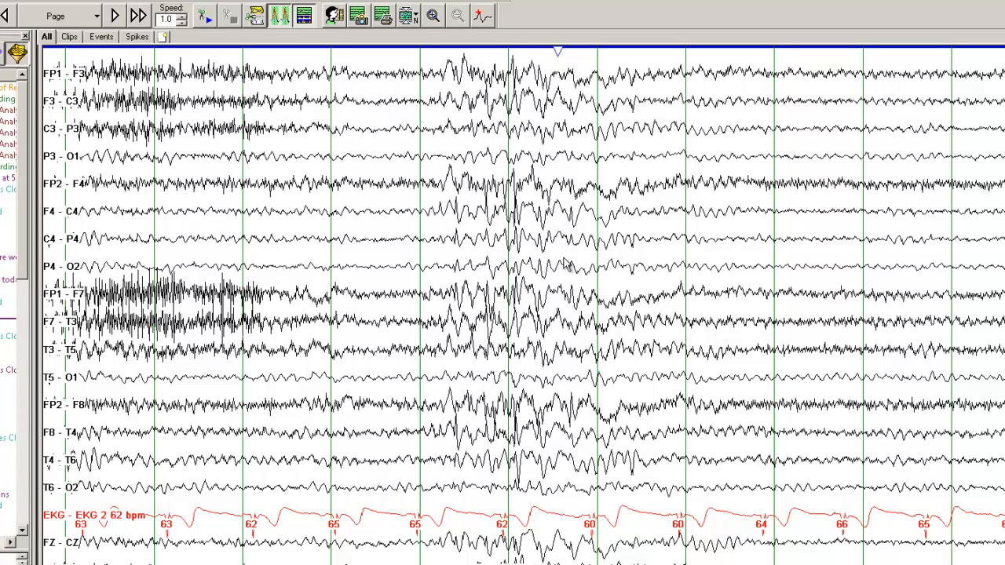
pyautogui.moveTo(566, 264)
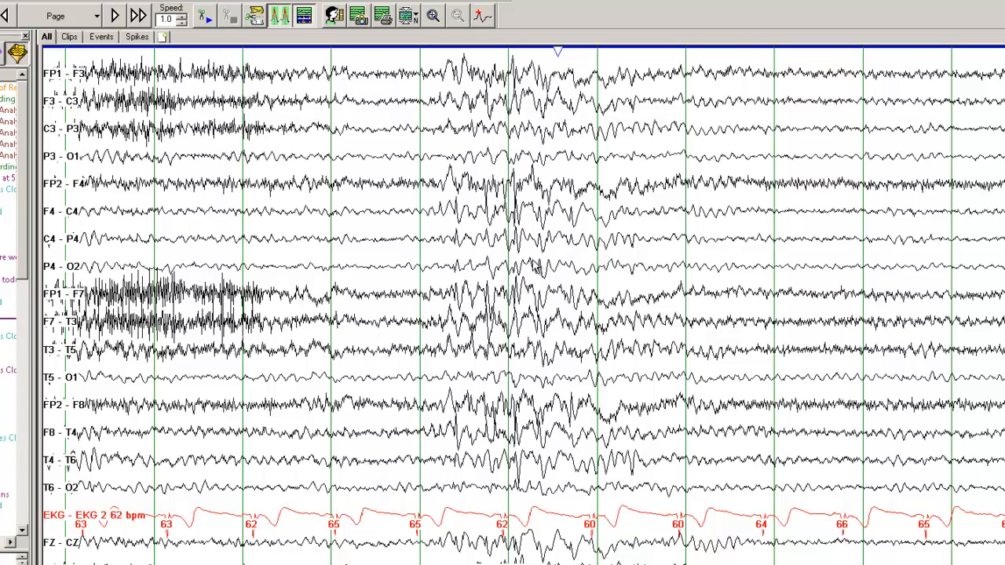
pyautogui.moveTo(537, 264)
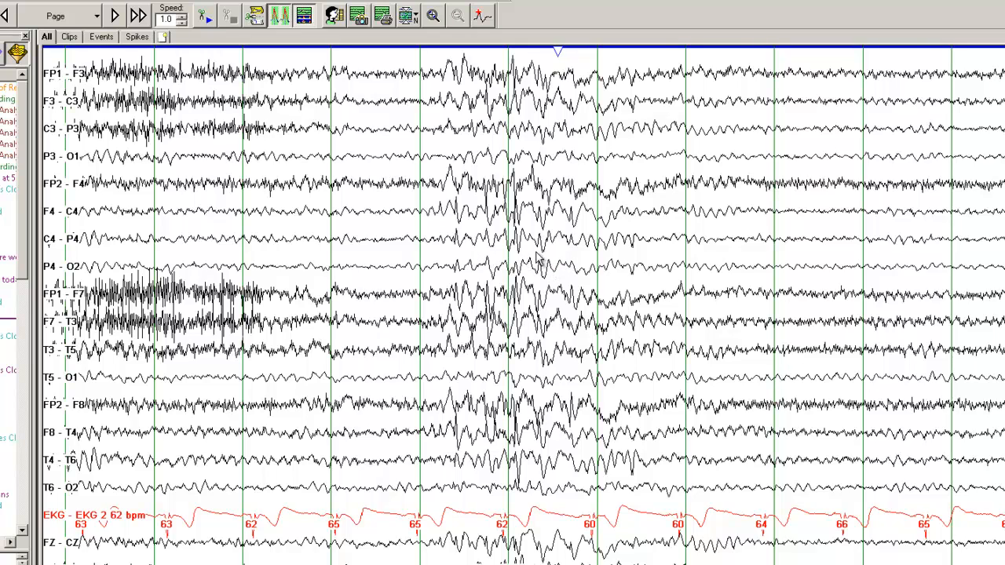
pyautogui.moveTo(562, 254)
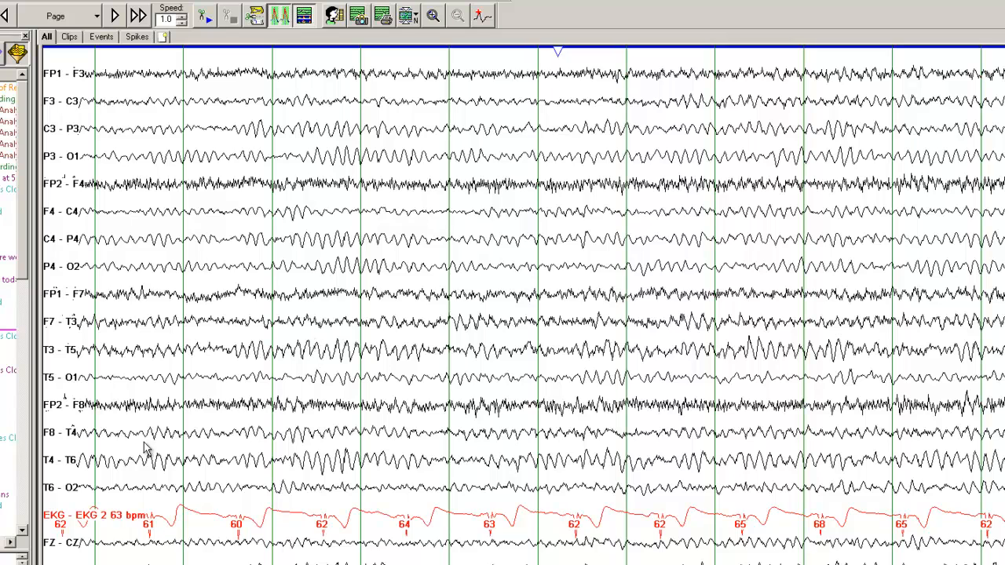
pyautogui.moveTo(103, 406)
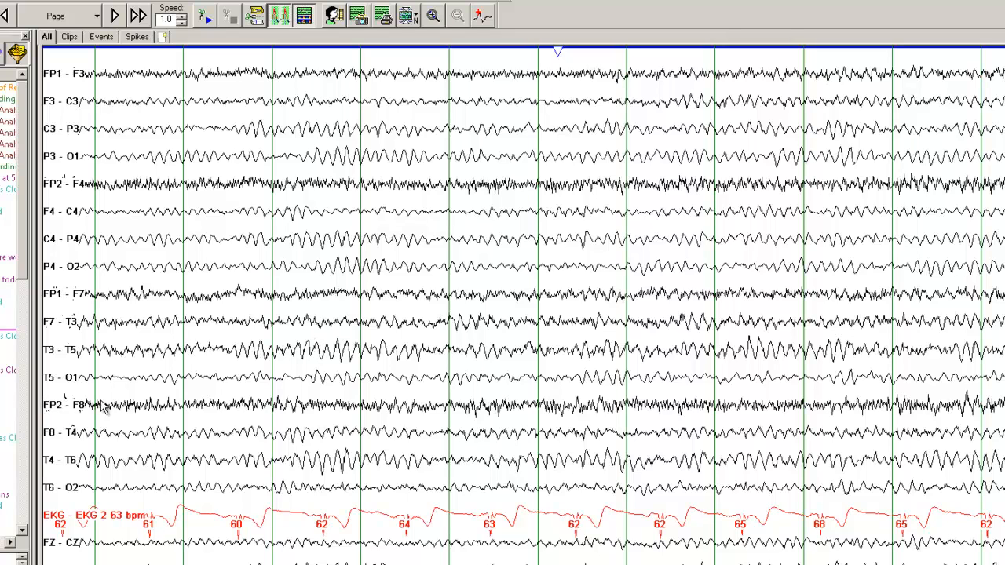
pyautogui.moveTo(239, 409)
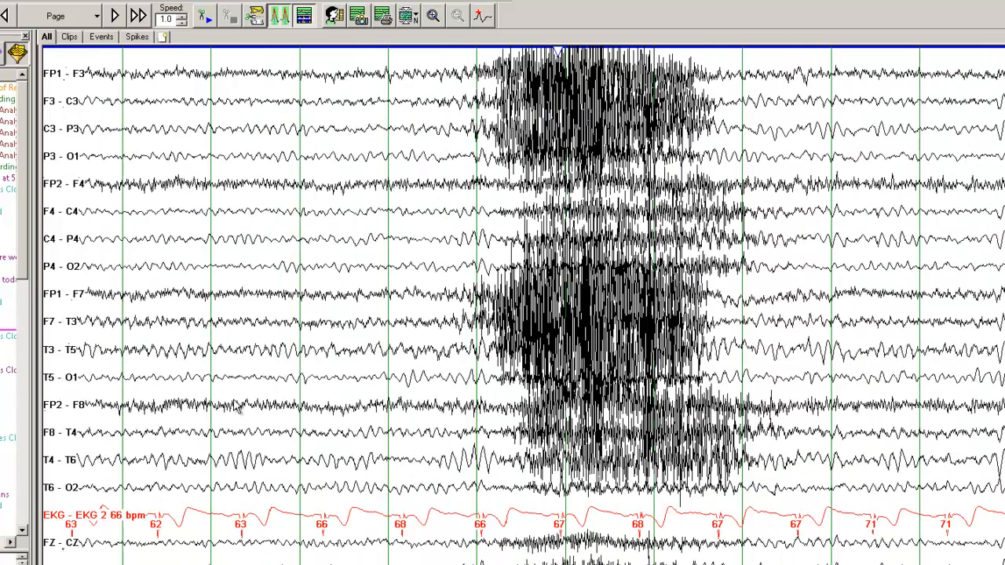
# - Advance to the page containing the mid-page high-amplitude artifact burst
pyautogui.click(138, 16)
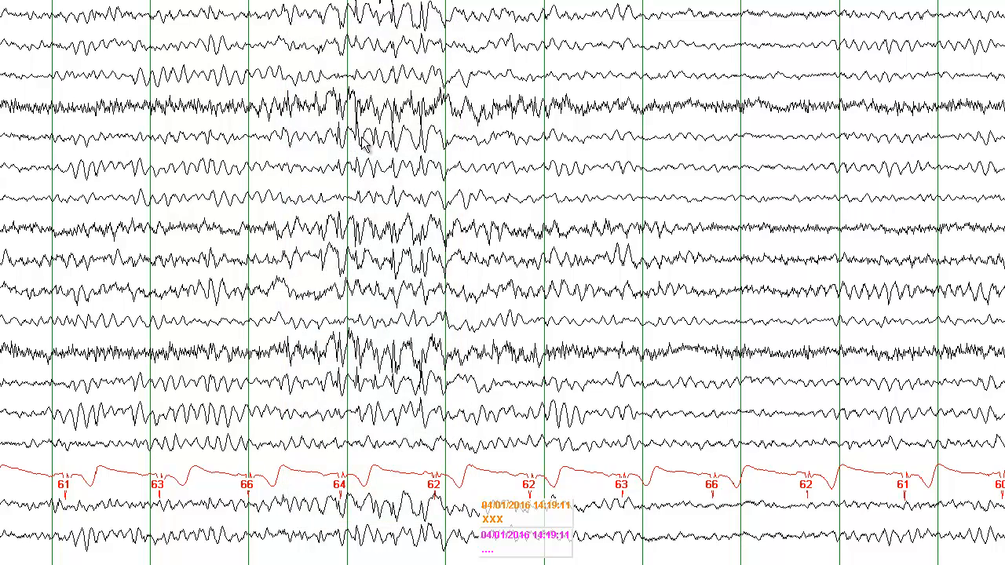
pyautogui.moveTo(399, 148)
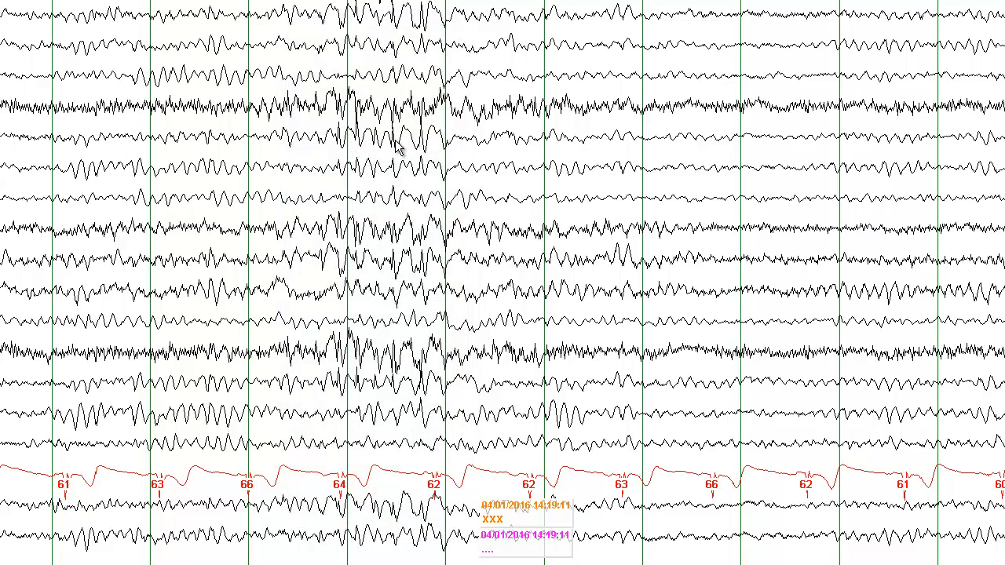
pyautogui.moveTo(354, 144)
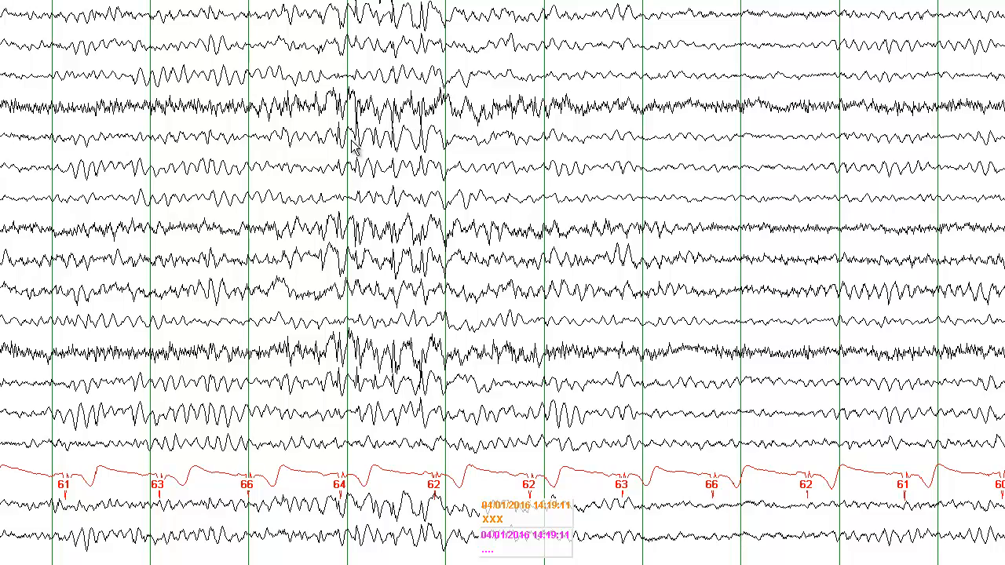
pyautogui.moveTo(380, 239)
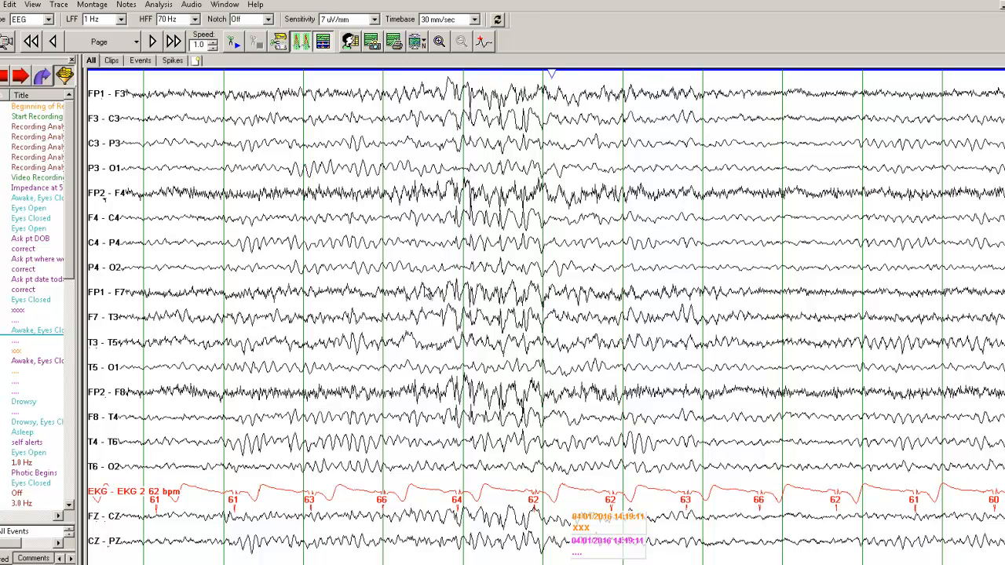
pyautogui.moveTo(534, 293)
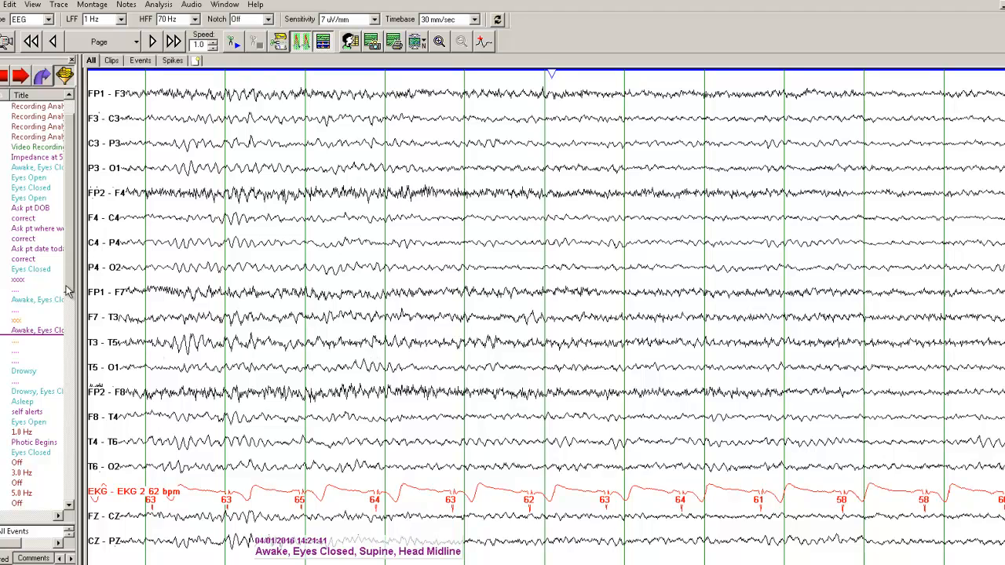
# - Scroll forward through the photic stimulation events (Off, Eyes Open, 12.0 Hz) until photic ends
pyautogui.scroll(-3)
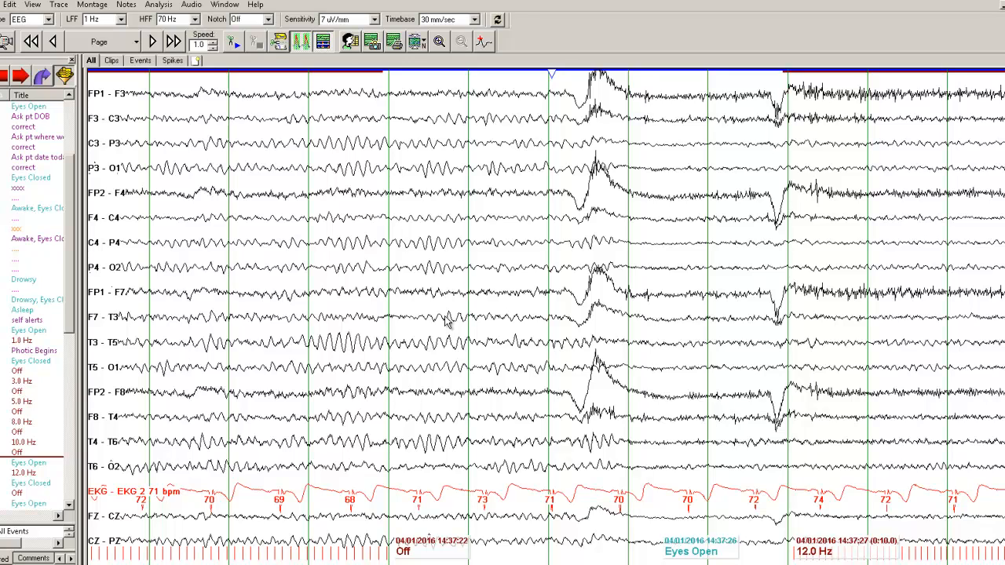
pyautogui.moveTo(448, 321)
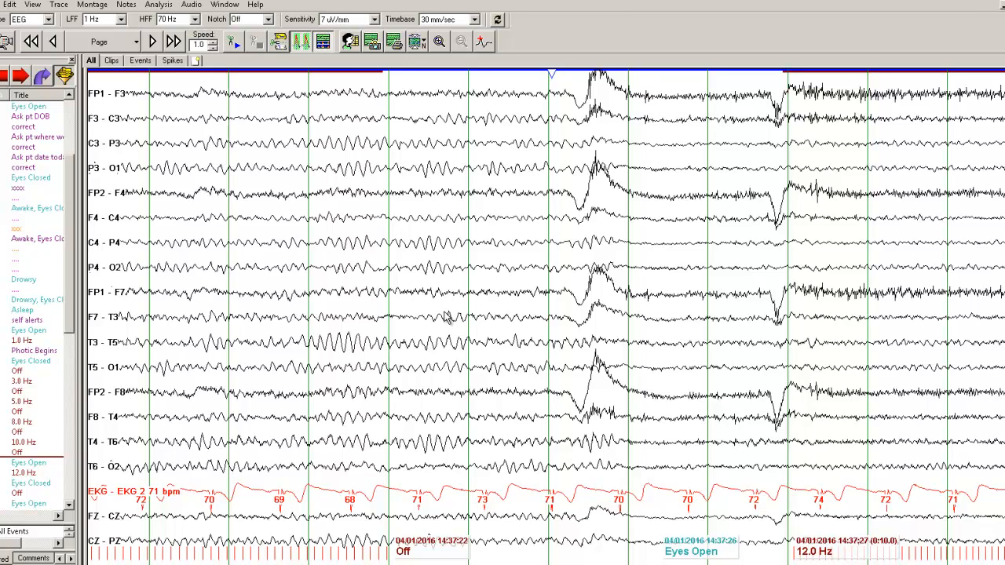
pyautogui.moveTo(446, 318)
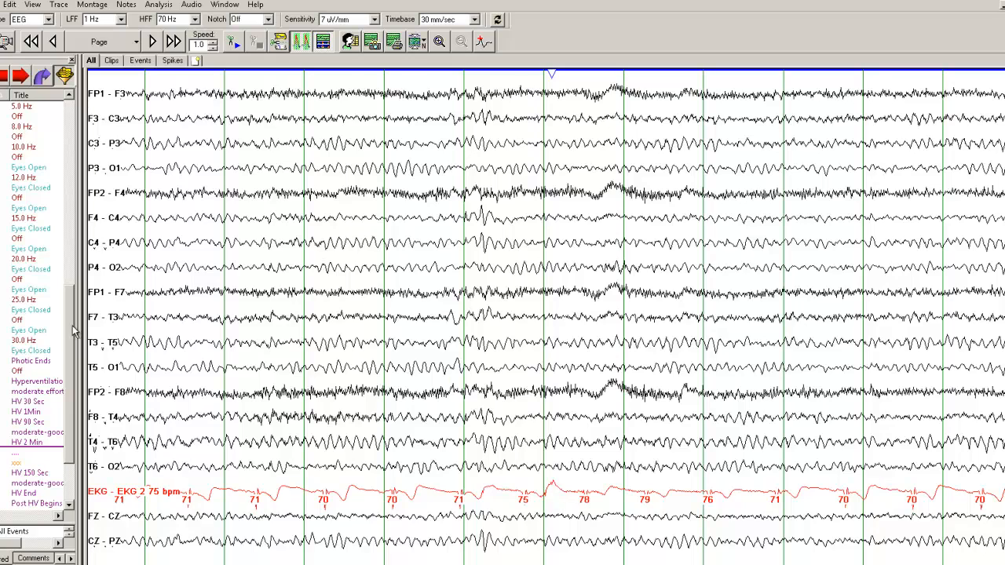
pyautogui.moveTo(302, 328)
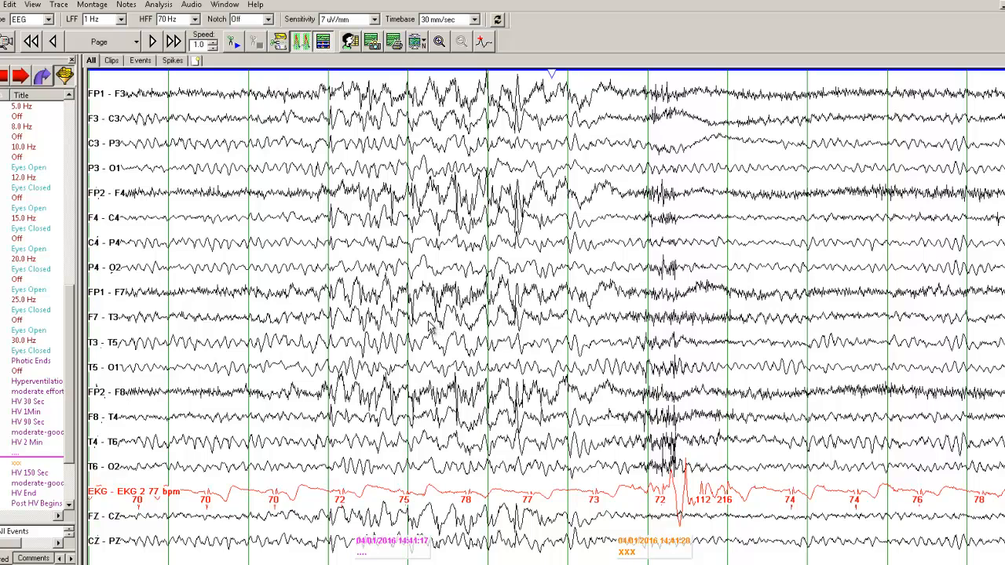
pyautogui.moveTo(402, 325)
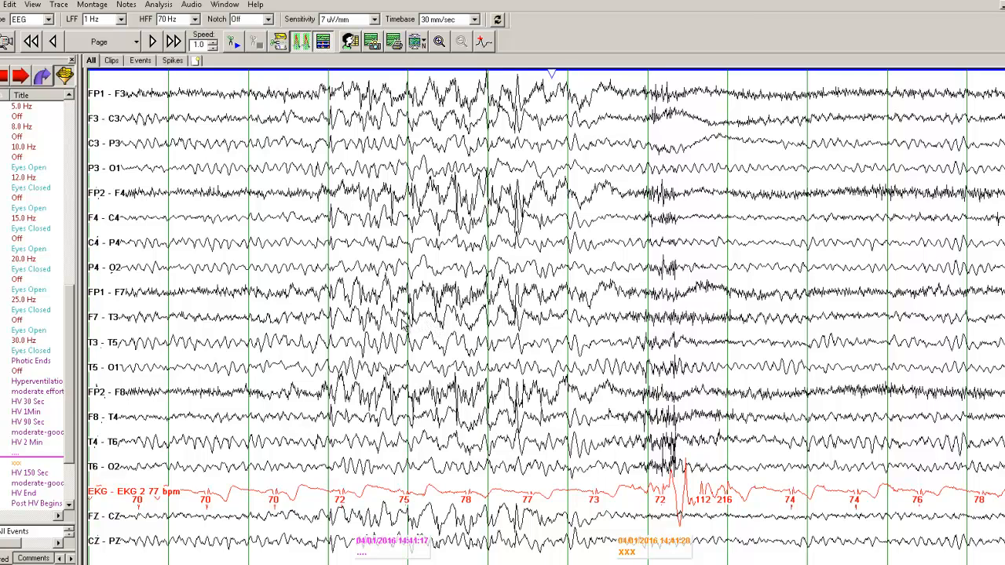
pyautogui.moveTo(427, 352)
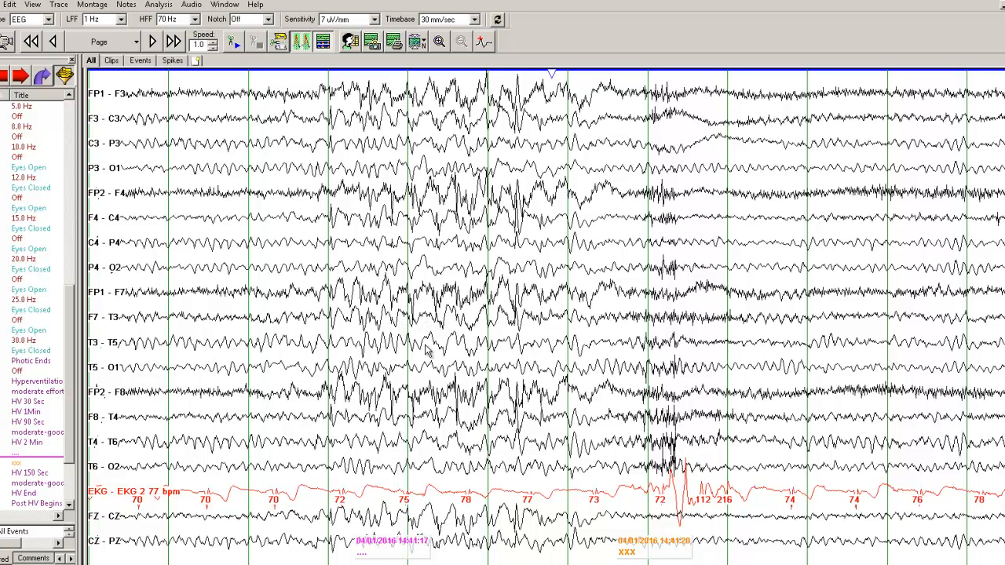
# - Drag-select the generalized spike-wave discharge marked XXX to review it
pyautogui.moveTo(295, 103); pyautogui.dragTo(563, 526)
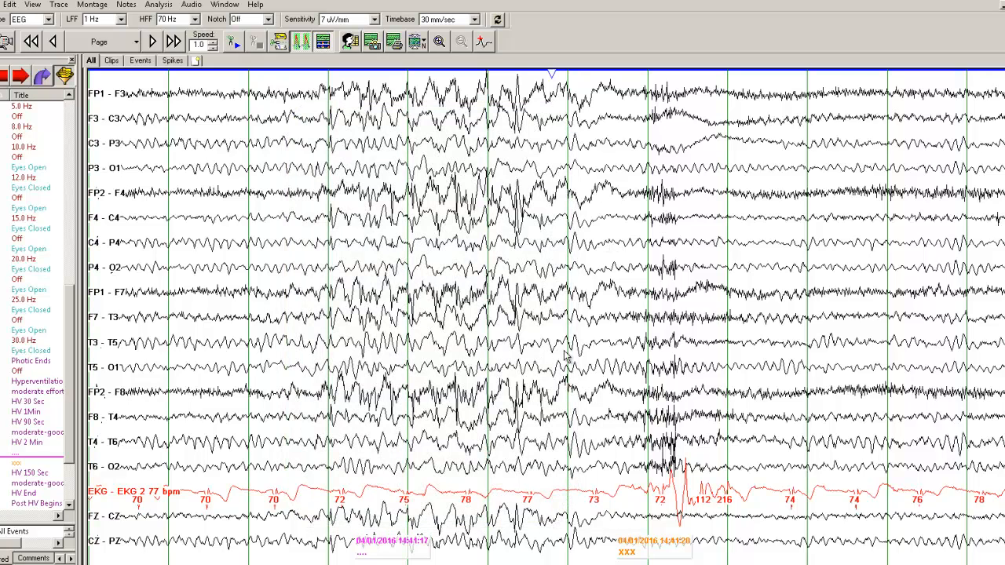
pyautogui.moveTo(855, 428)
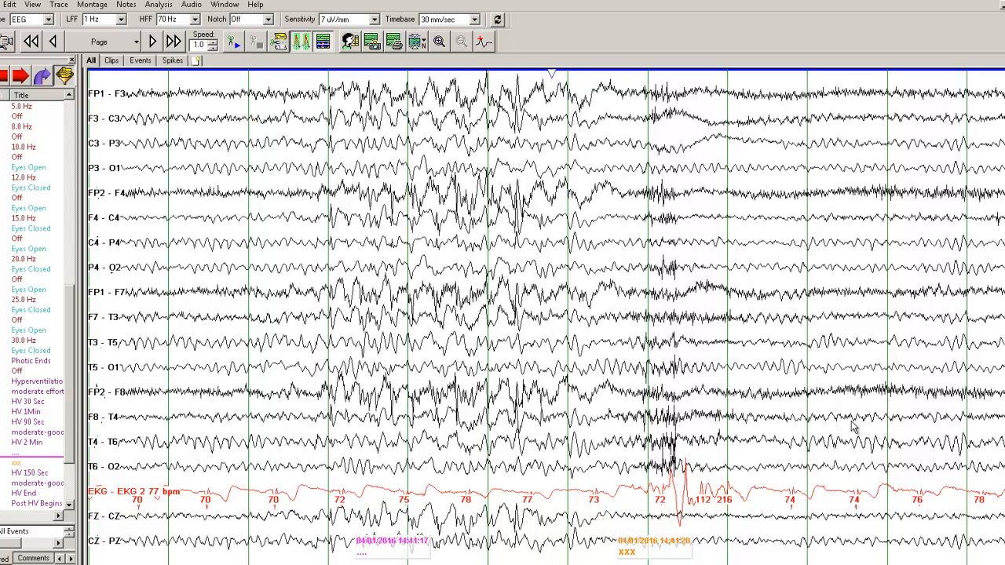
pyautogui.moveTo(807, 321)
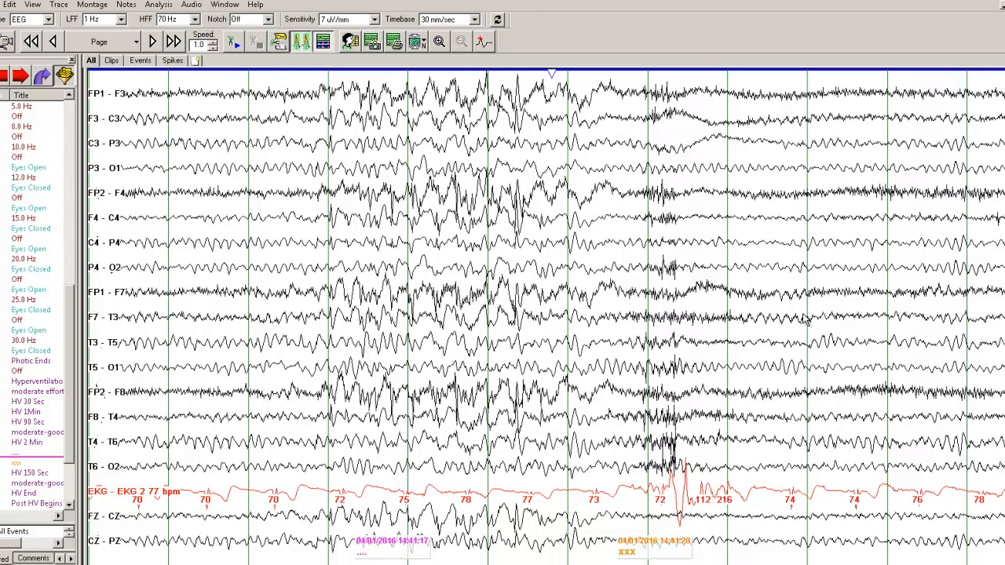
pyautogui.moveTo(587, 452)
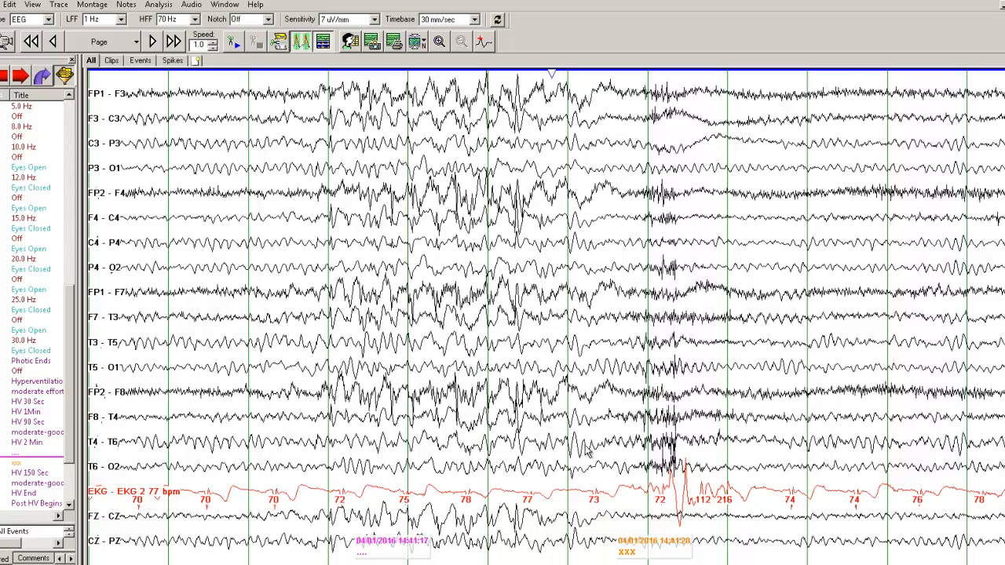
pyautogui.moveTo(559, 405)
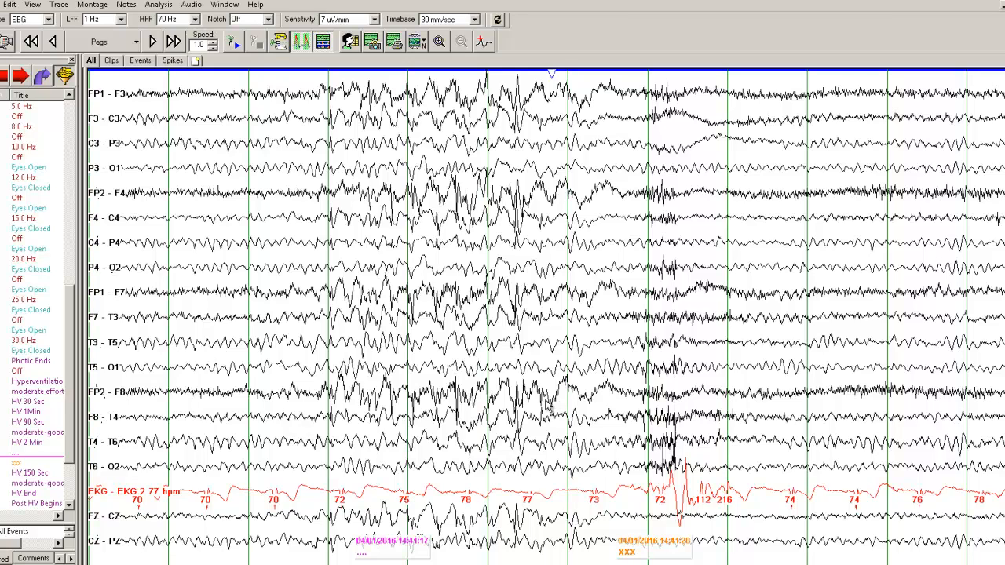
pyautogui.moveTo(552, 405)
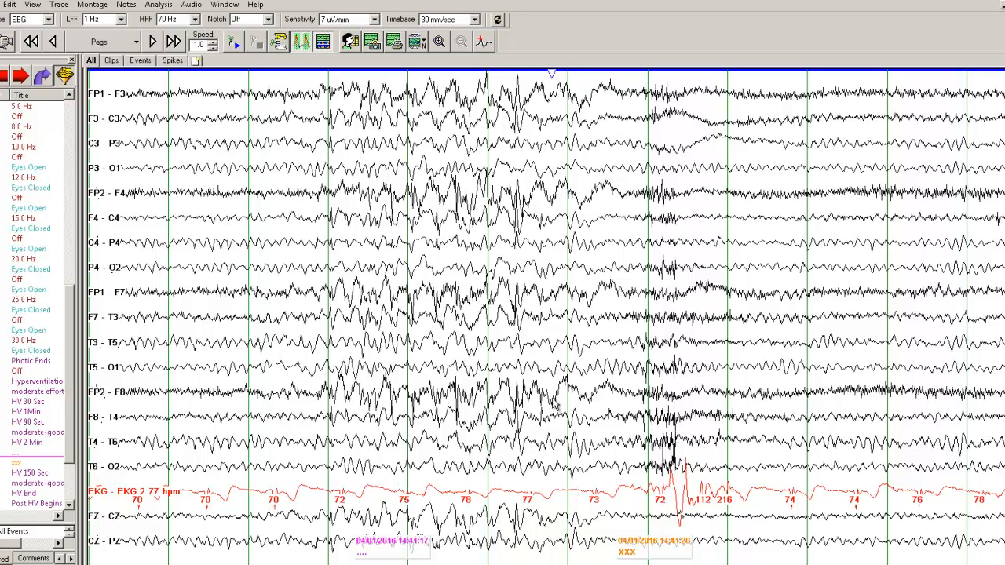
pyautogui.moveTo(551, 402)
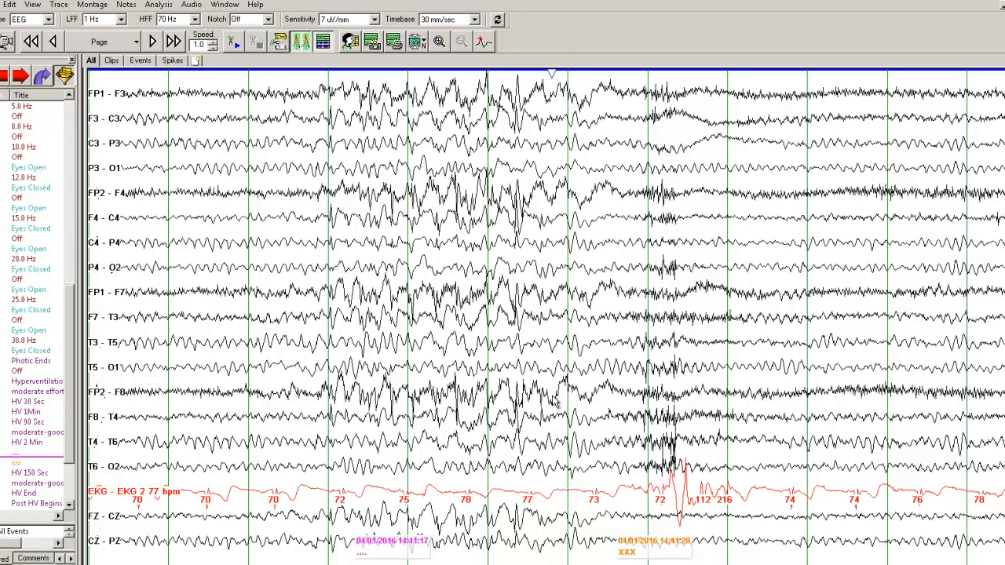
pyautogui.moveTo(554, 400)
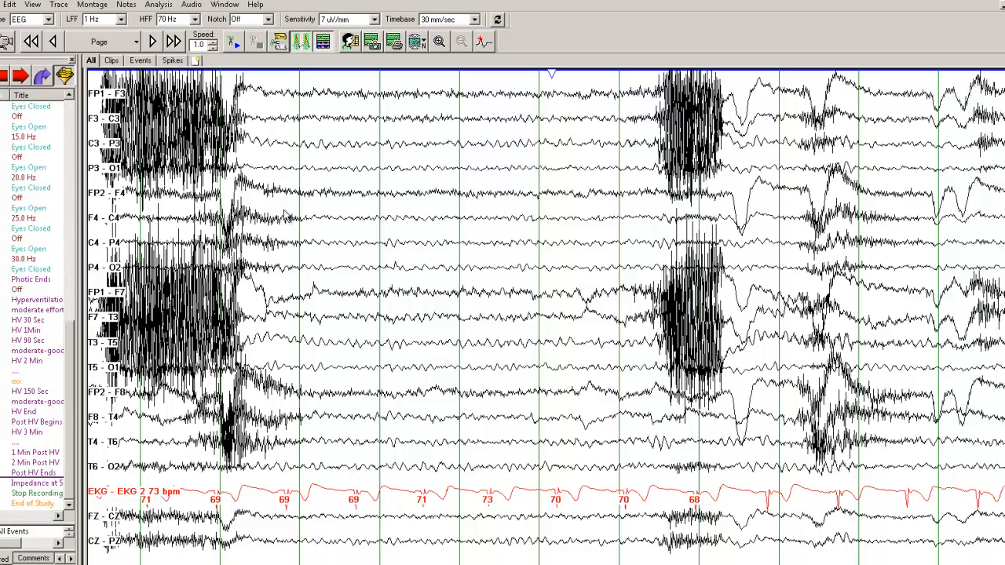
pyautogui.moveTo(741, 259)
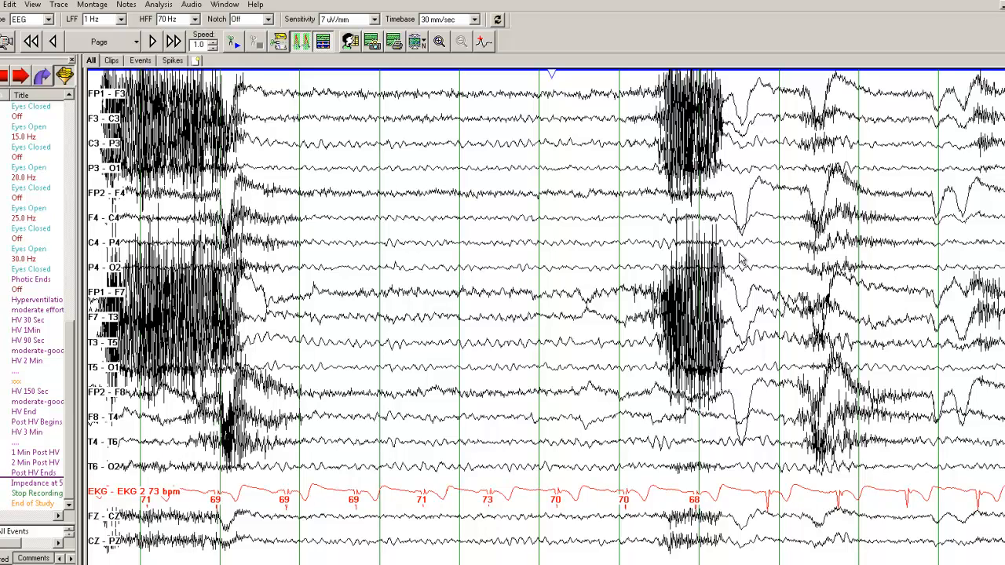
pyautogui.moveTo(384, 502)
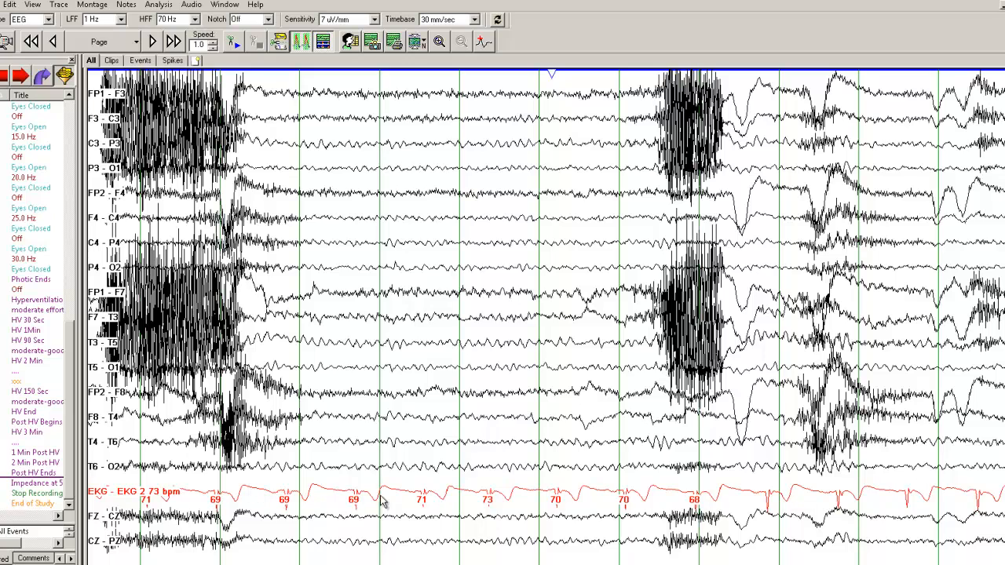
pyautogui.moveTo(443, 424)
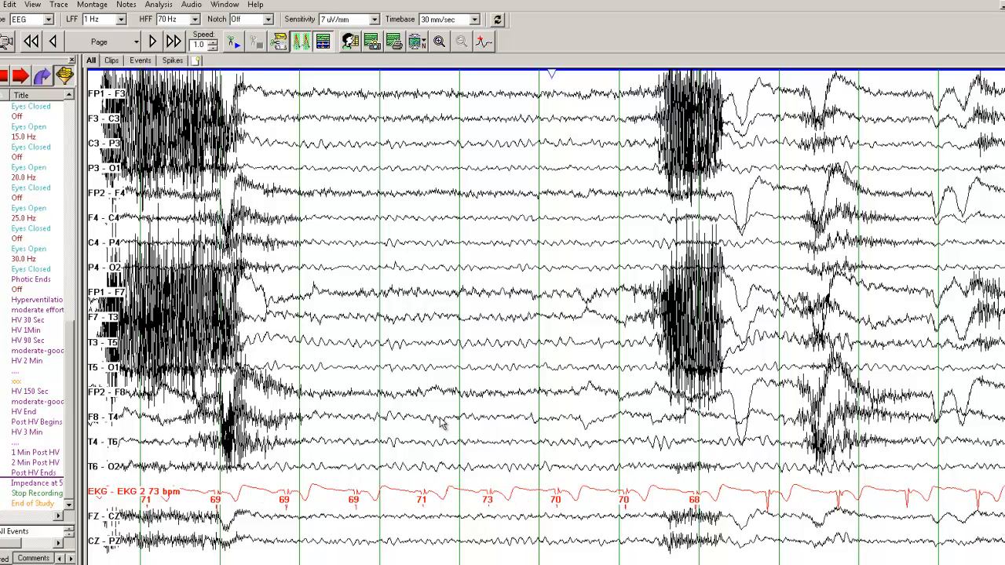
pyautogui.moveTo(439, 425)
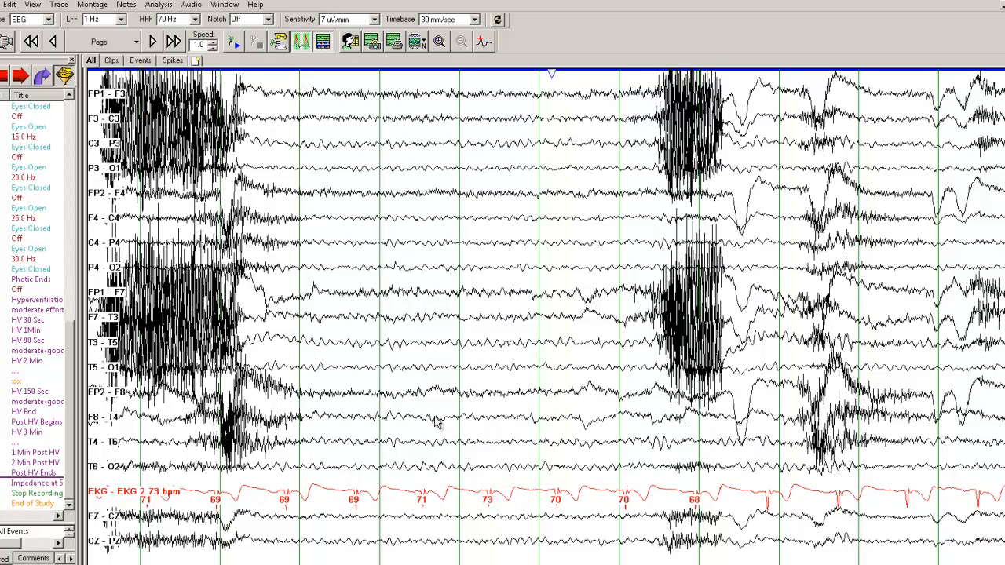
pyautogui.moveTo(437, 416)
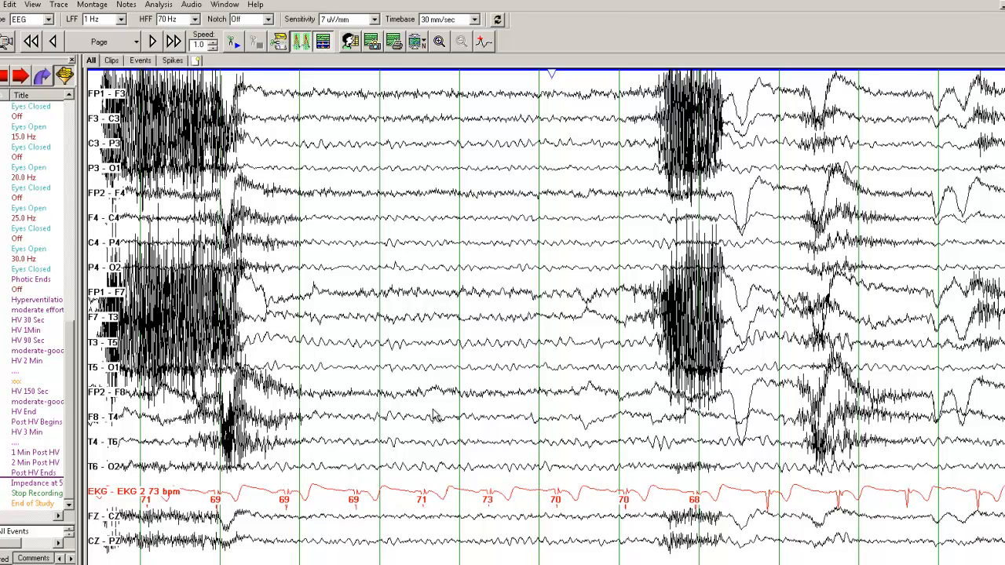
pyautogui.moveTo(526, 468)
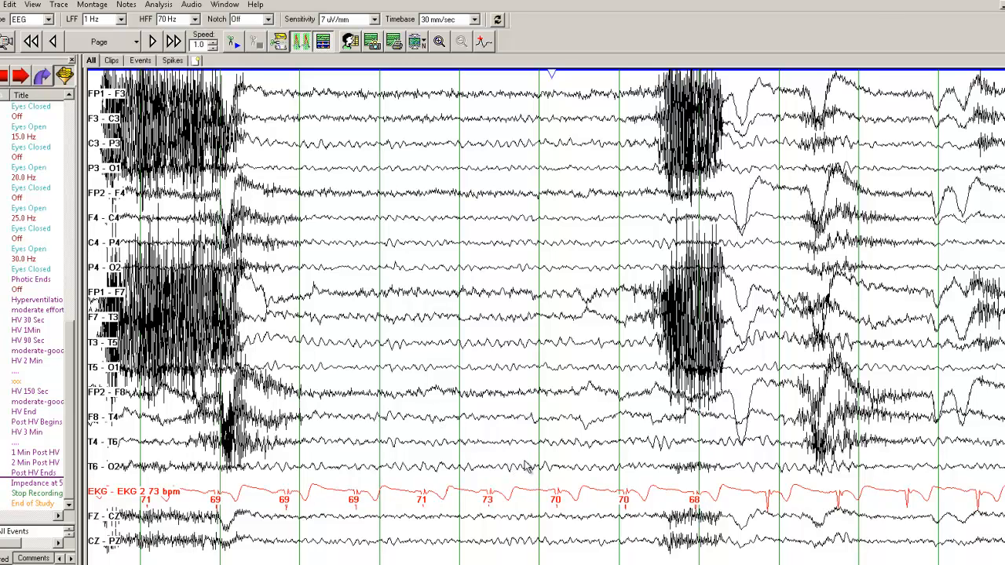